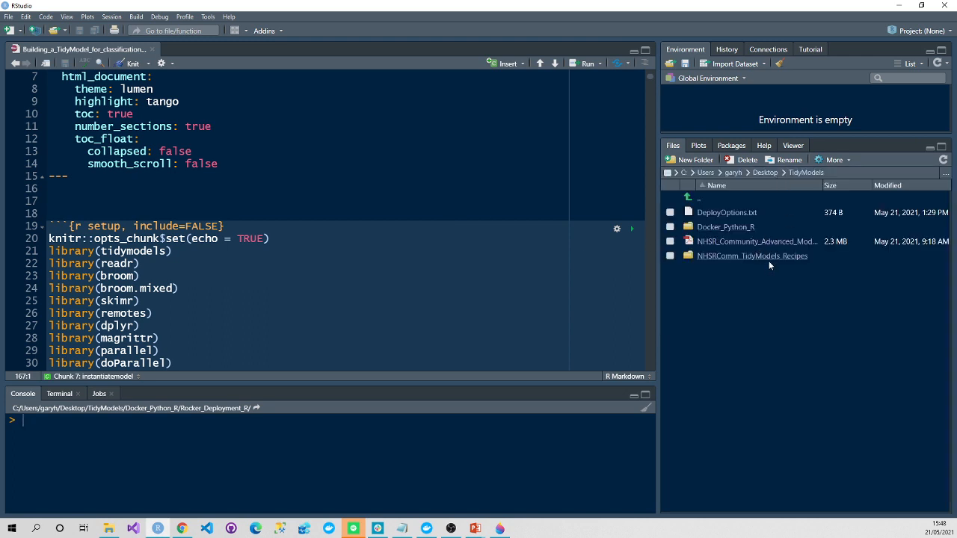
Step: Enter the NHSRComm_TidyModels_Recipes folder as working directory and run the setup chunk loading packages
double_click(752, 255)
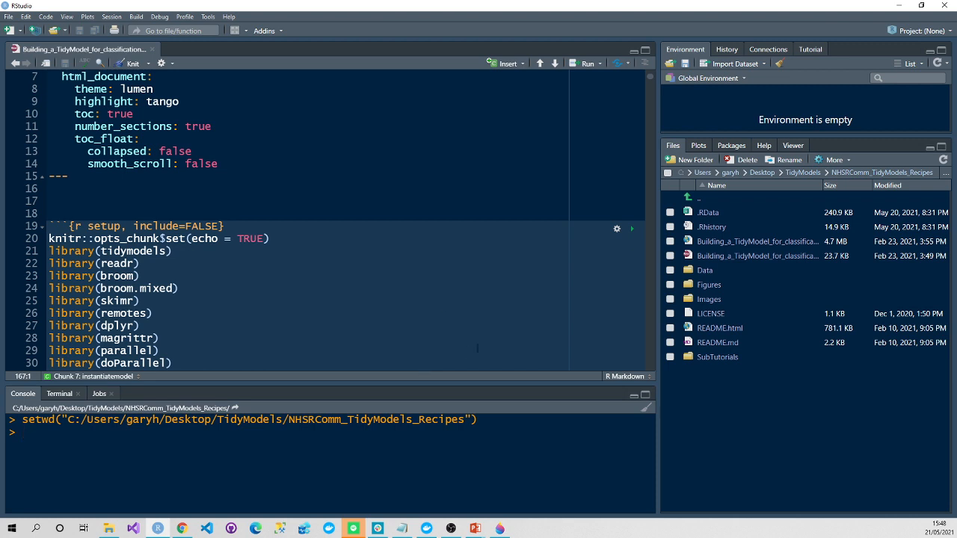
mouse_move(520, 382)
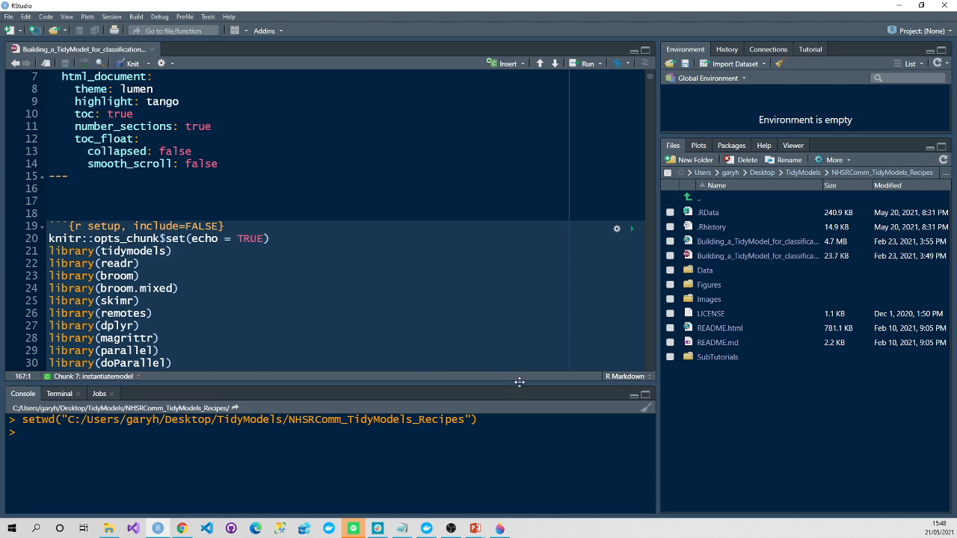
scroll(down, 3)
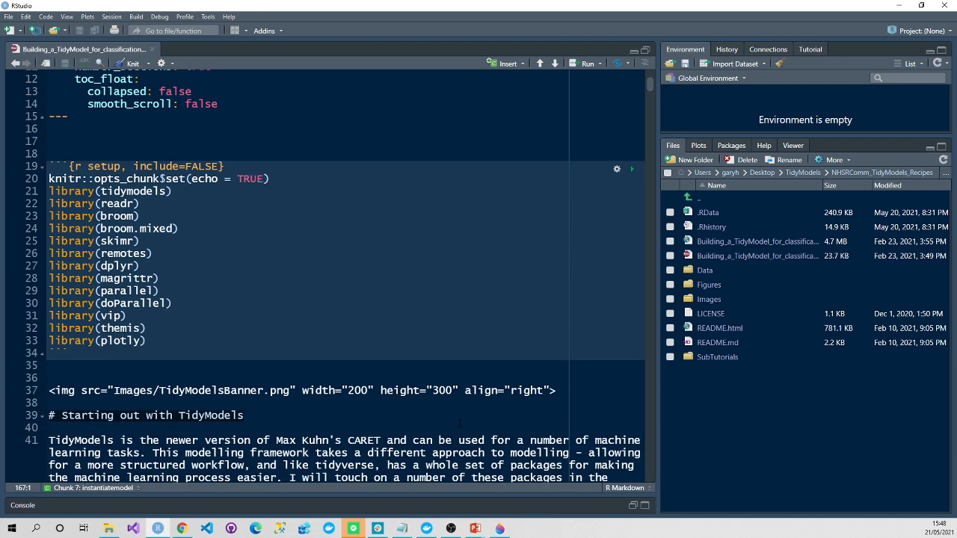
scroll(down, 3)
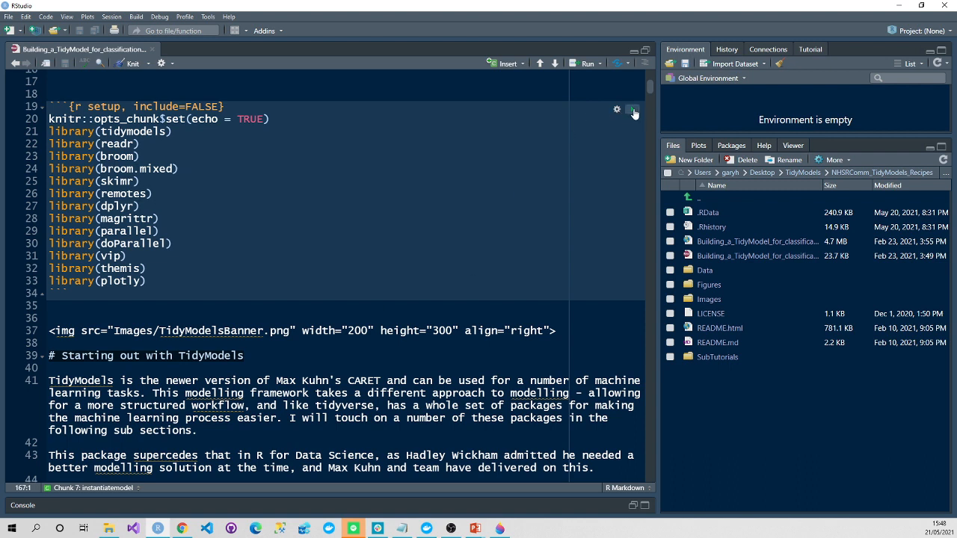
click(633, 109)
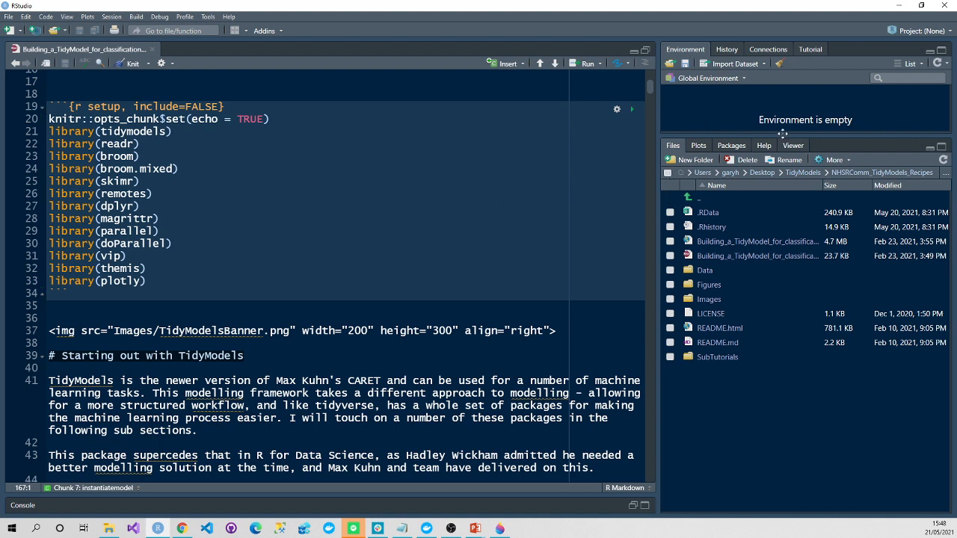
scroll(down, 3)
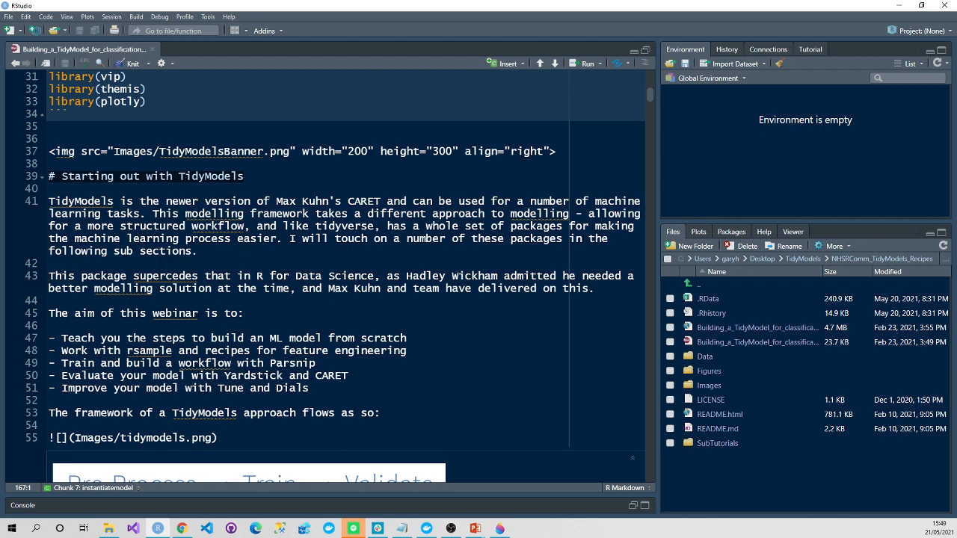
scroll(down, 3)
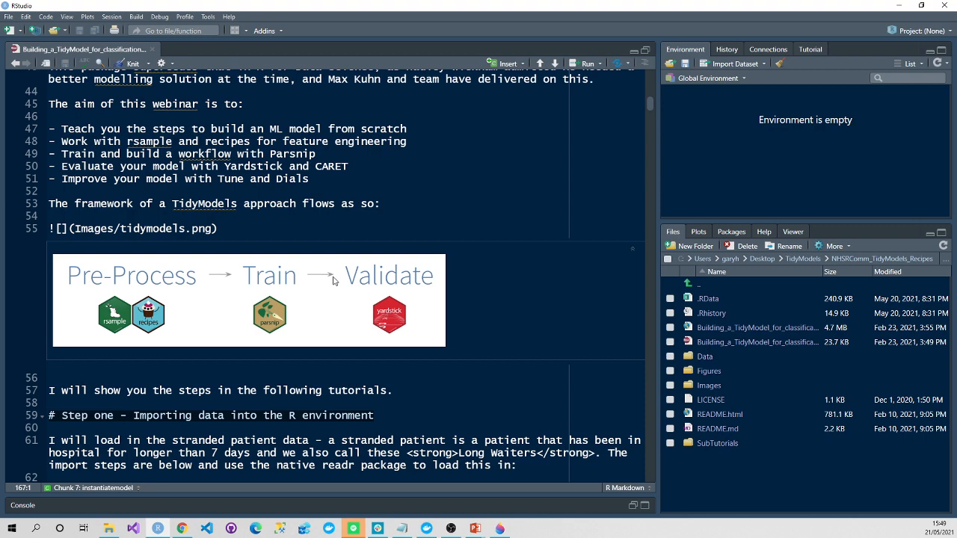
scroll(down, 3)
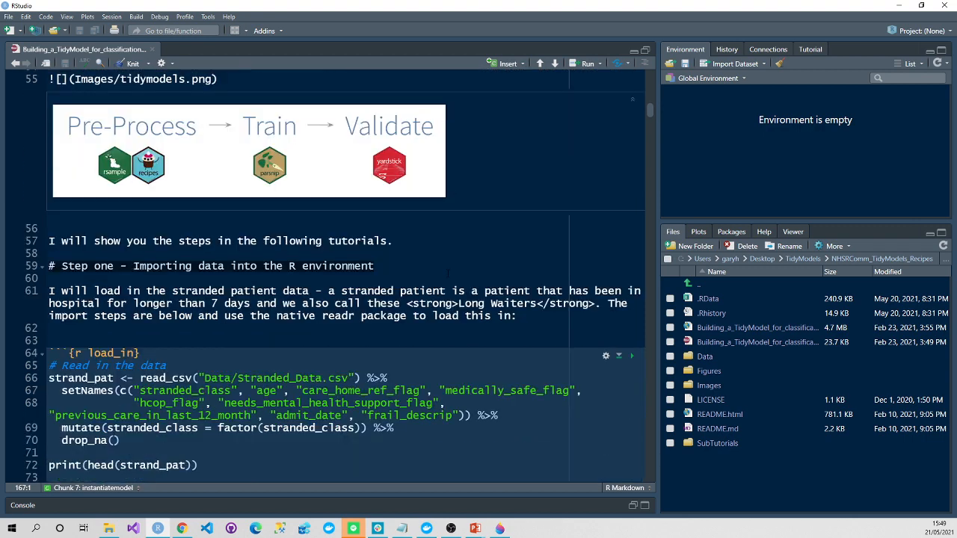
Step: Run the load_in chunk to read the stranded data, then browse strand_pat (699 rows, 9 columns)
scroll(down, 3)
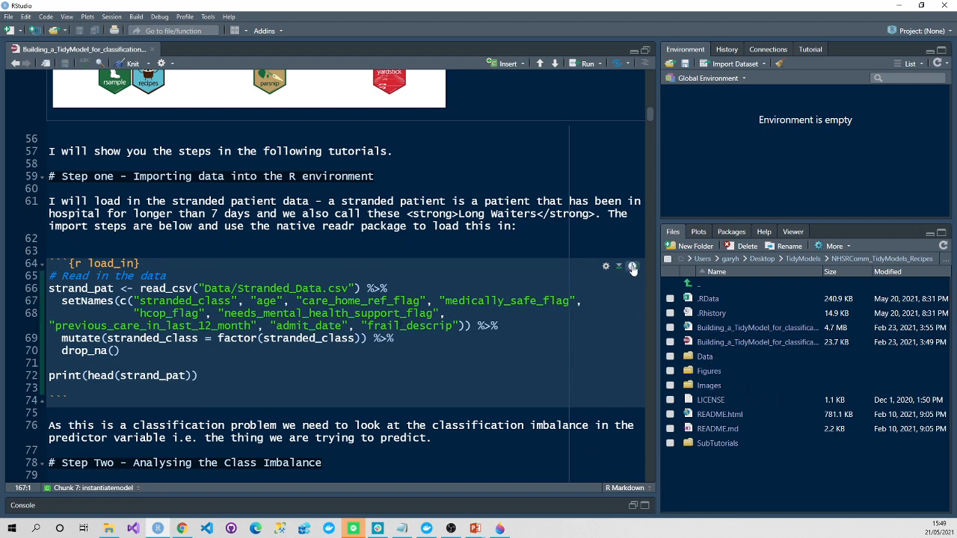
click(633, 267)
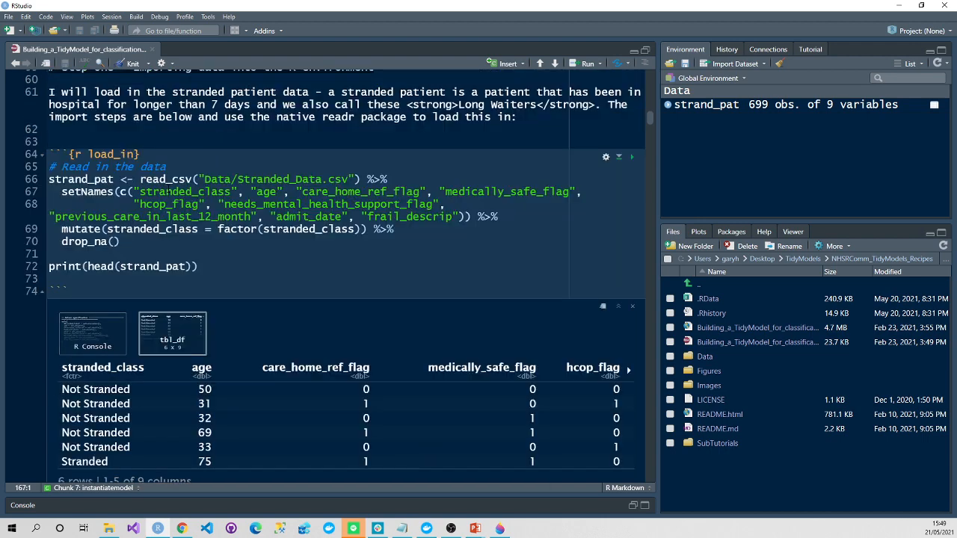
scroll(down, 3)
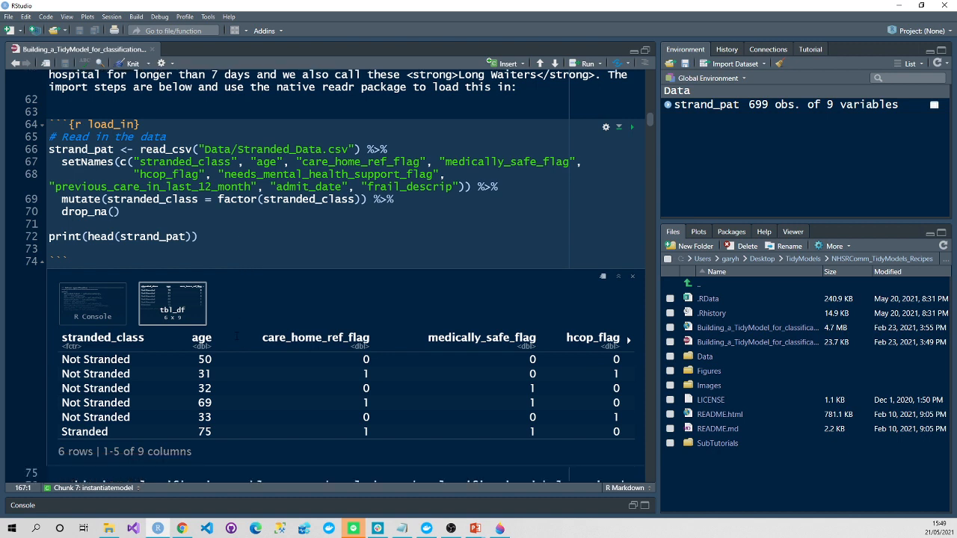
click(706, 104)
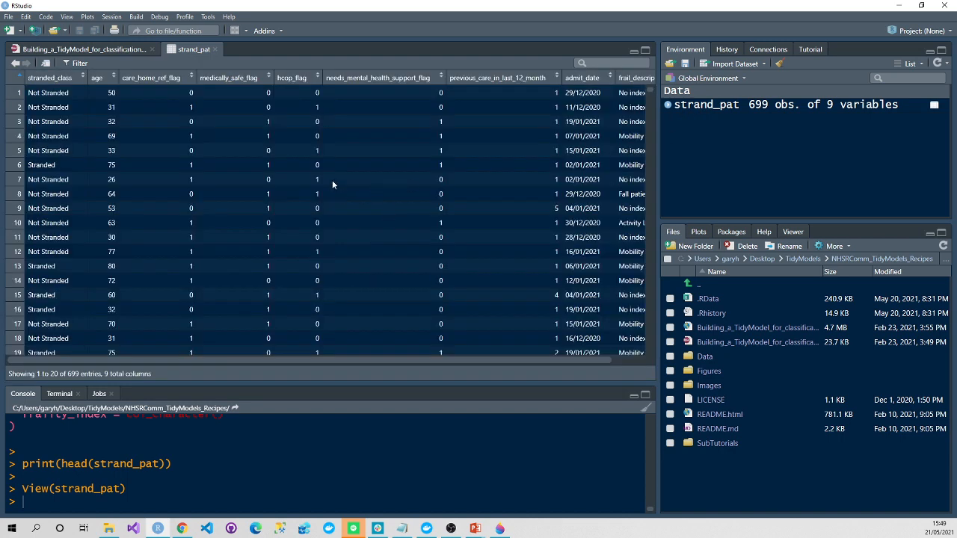
mouse_move(60, 189)
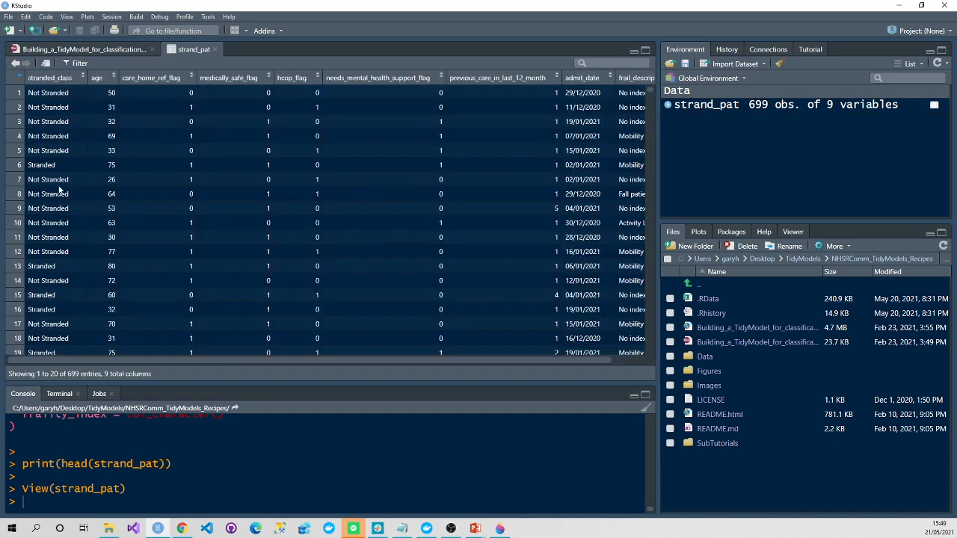
mouse_move(71, 184)
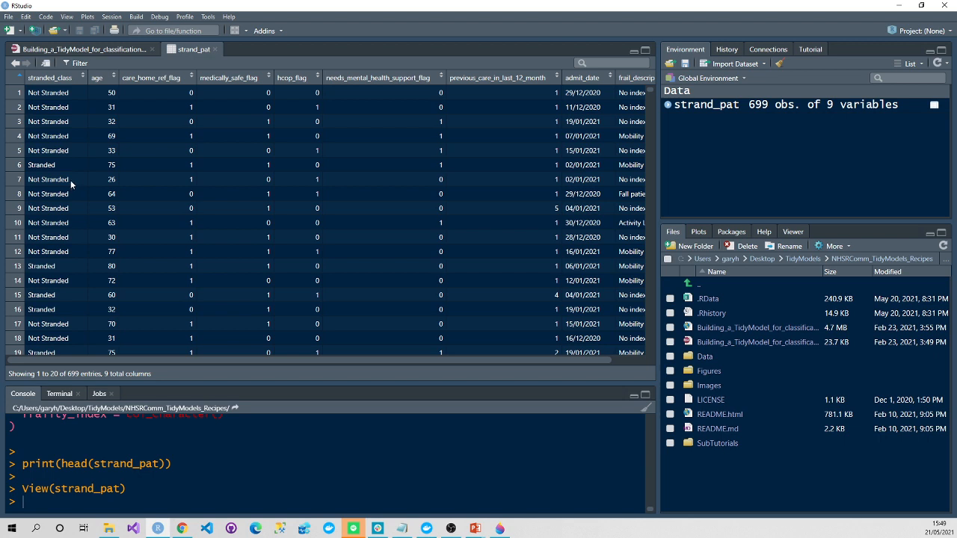
mouse_move(124, 108)
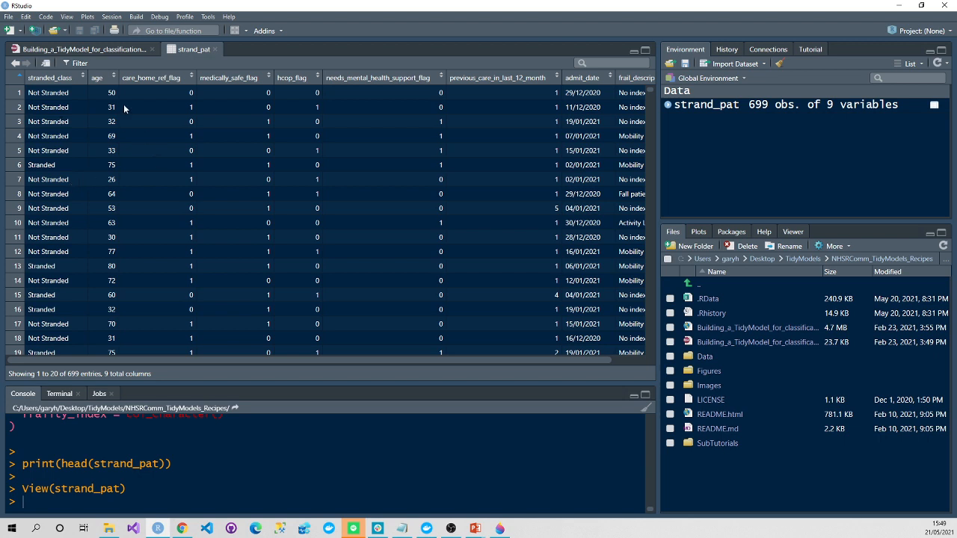
mouse_move(227, 90)
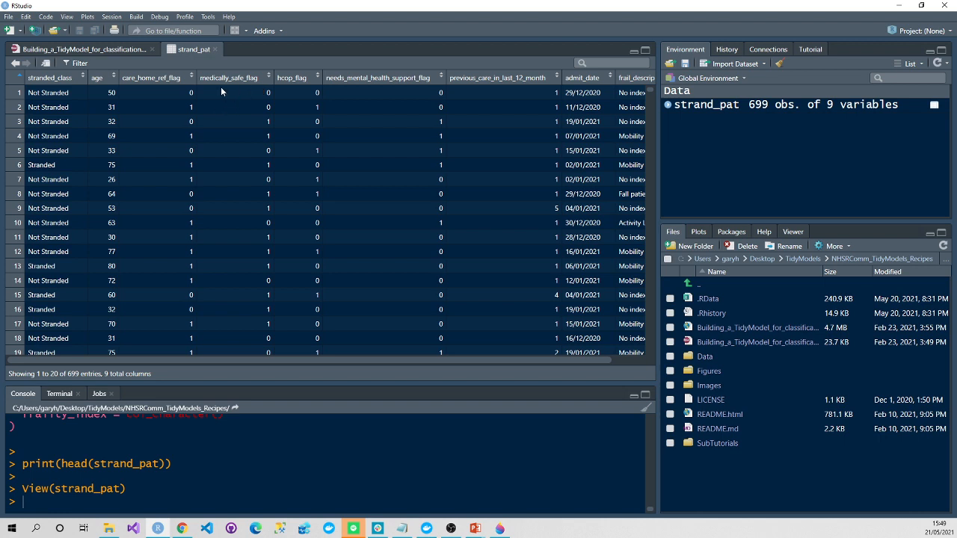
mouse_move(312, 93)
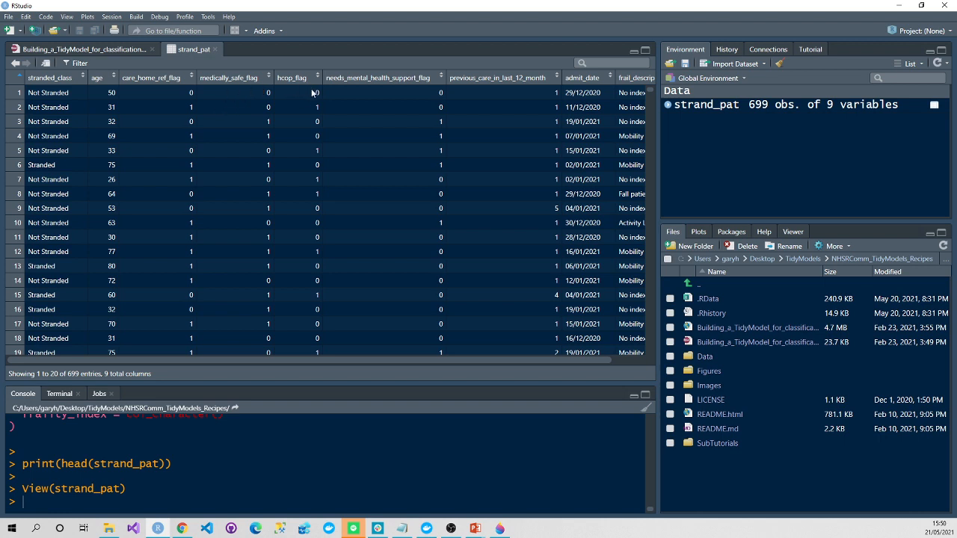
mouse_move(412, 85)
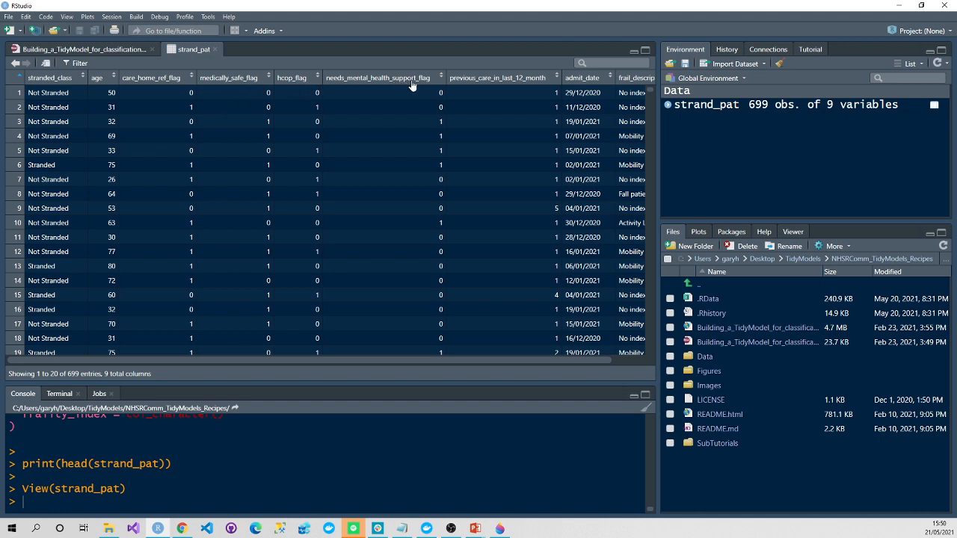
mouse_move(543, 365)
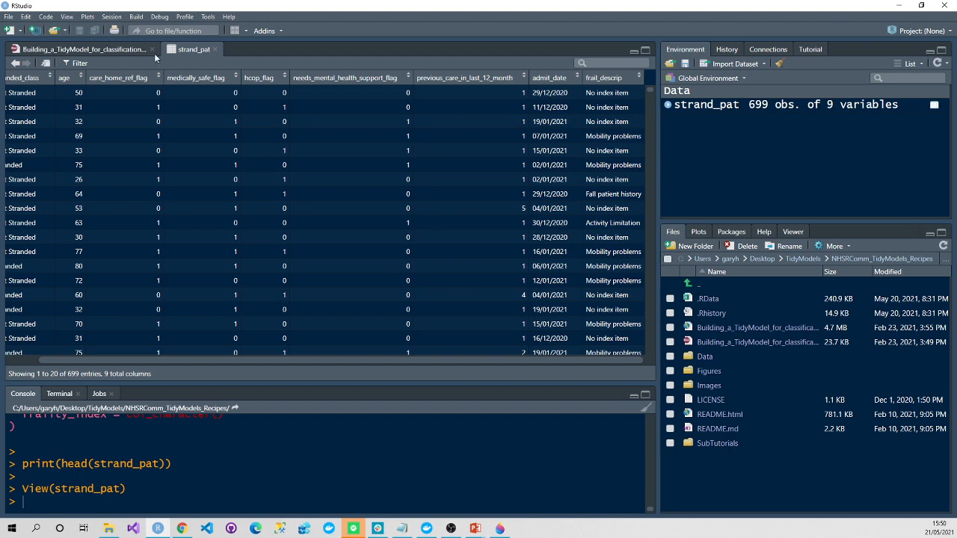
mouse_move(218, 51)
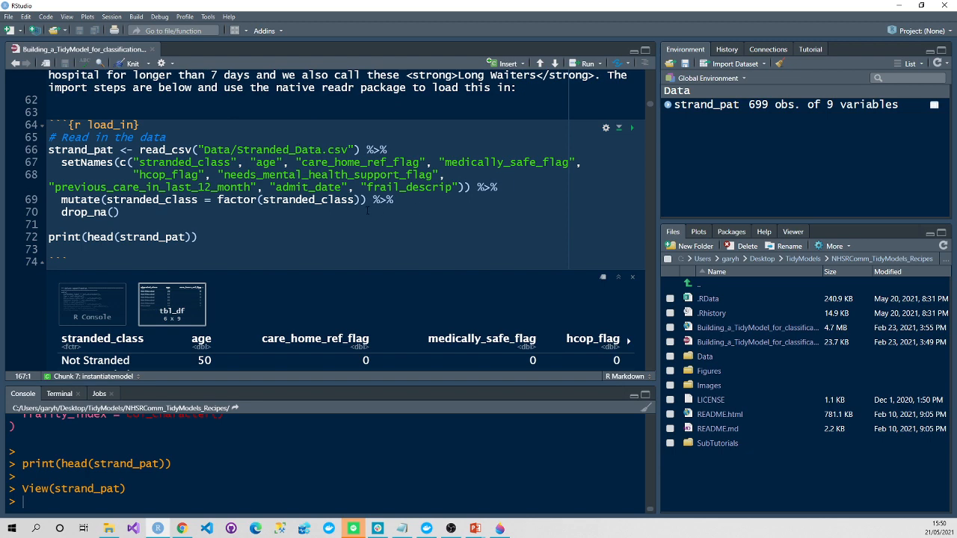
scroll(down, 3)
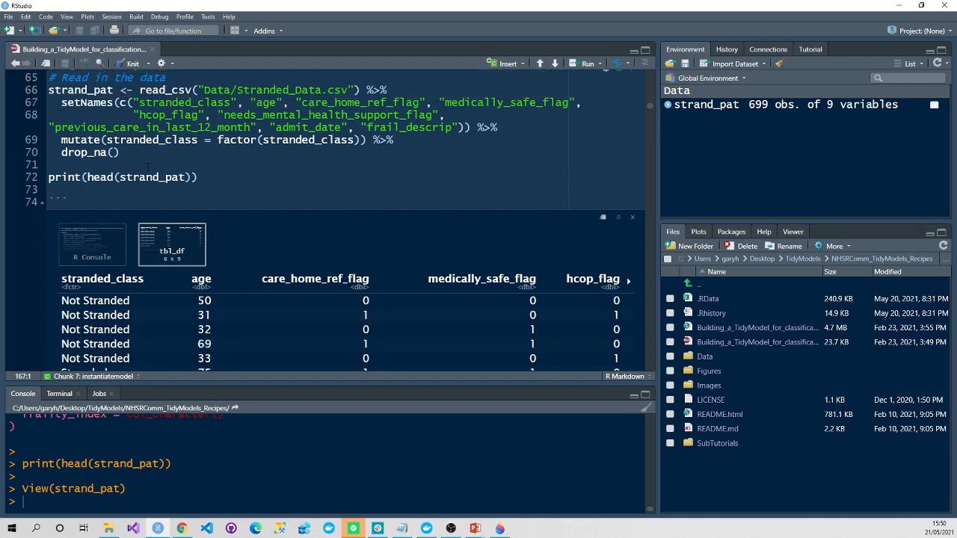
scroll(down, 3)
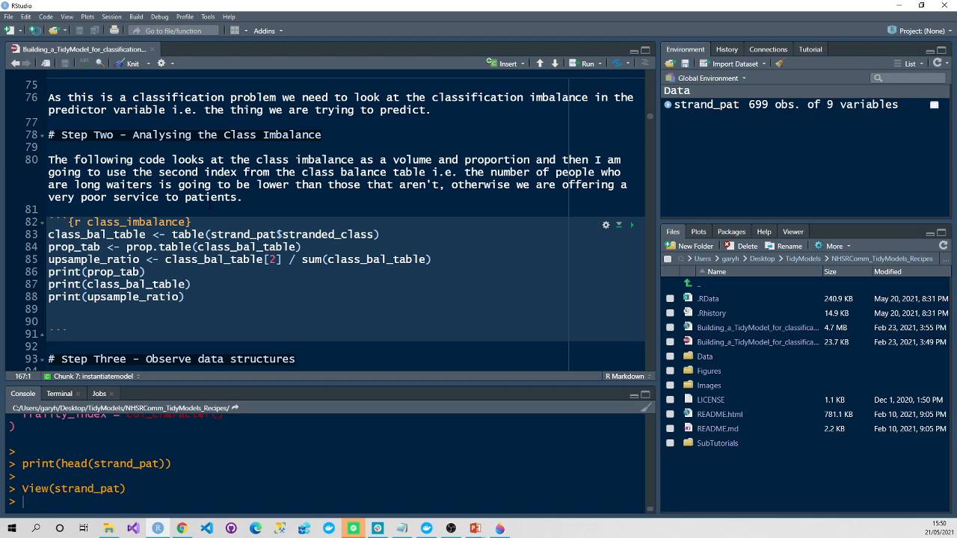
scroll(down, 3)
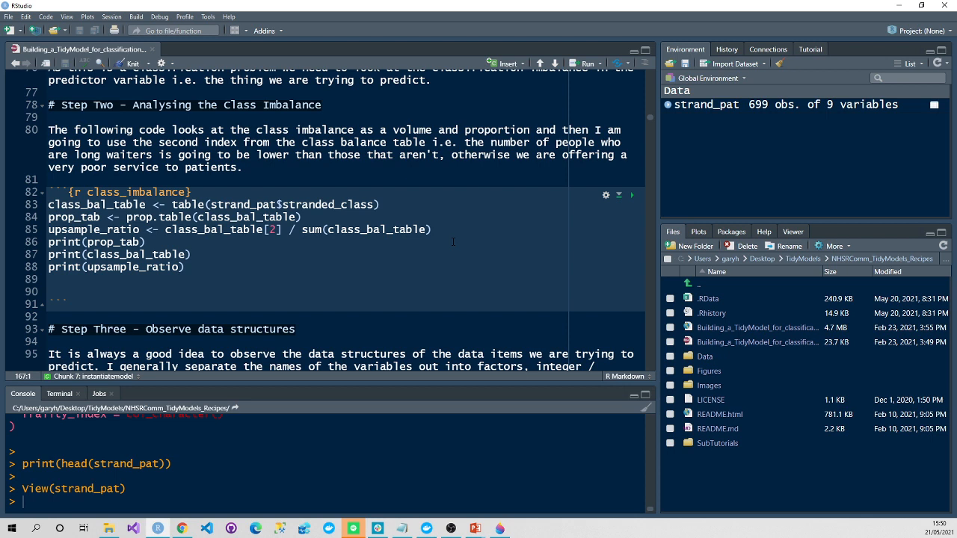
mouse_move(452, 242)
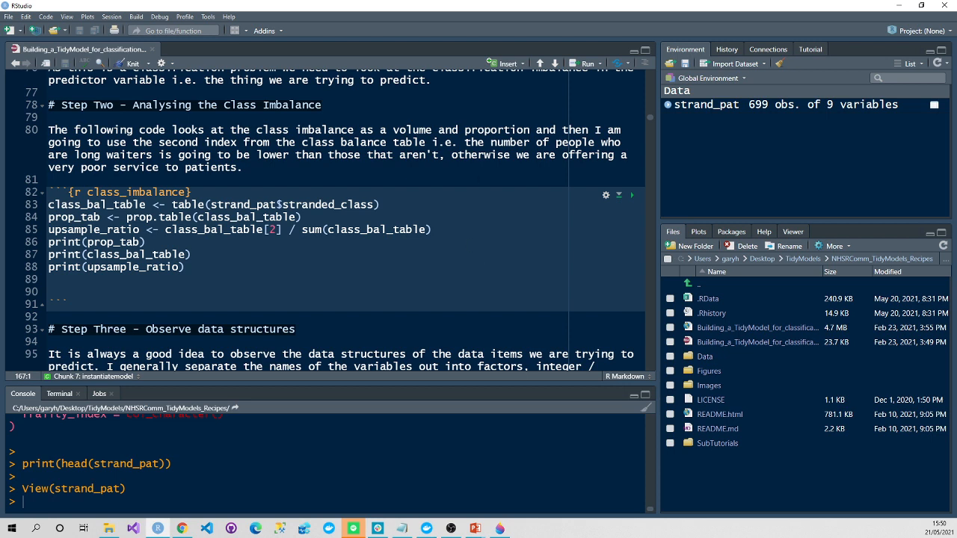
Step: Run the class_imbalance chunk, giving 458 vs 241 counts and Stranded proportion 0.3447783
click(108, 230)
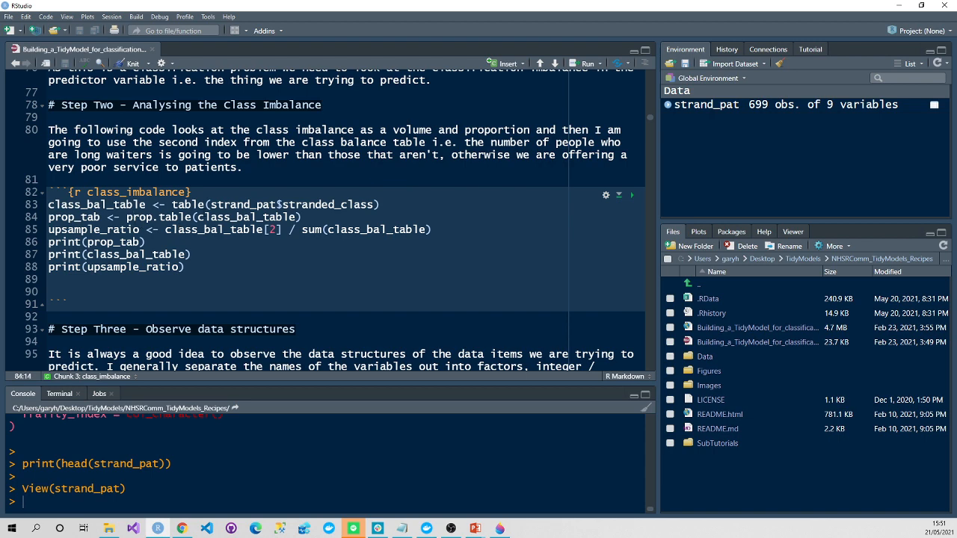
click(632, 195)
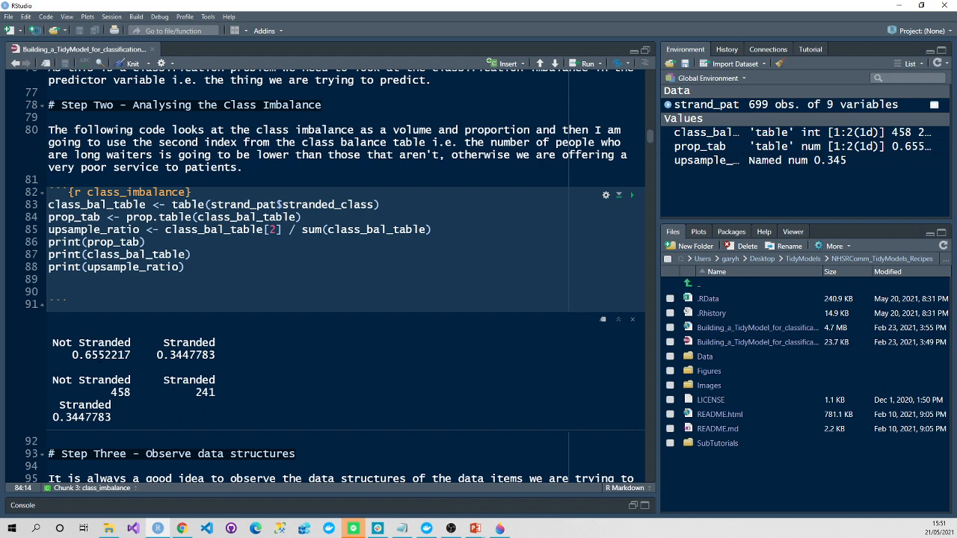
double_click(106, 355)
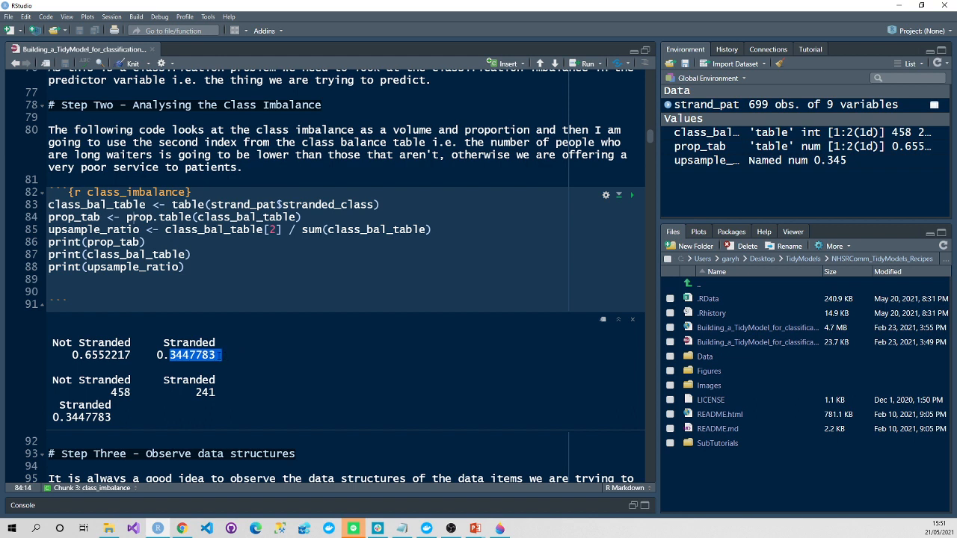
scroll(down, 3)
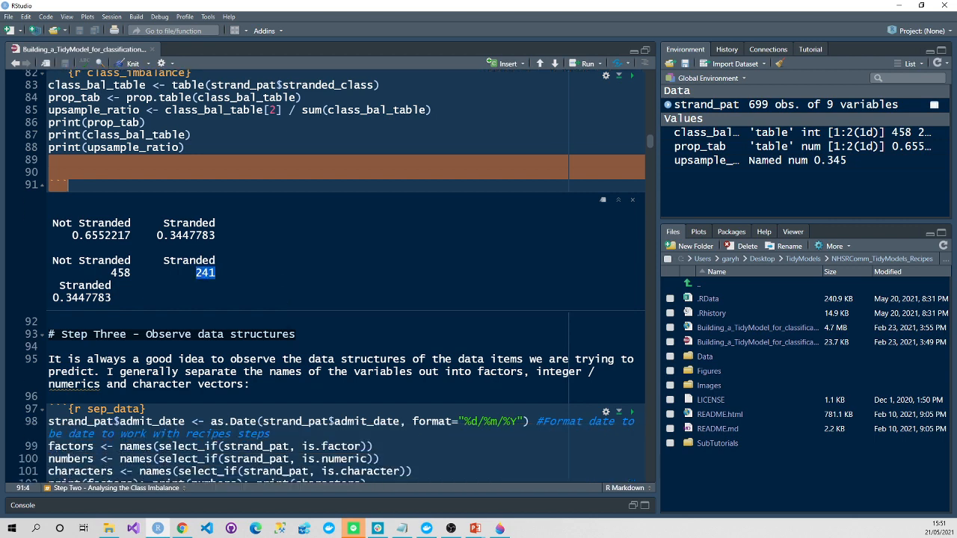
Step: Scroll to the sep_data chunk and highlight the select_if call on the characters line
scroll(down, 3)
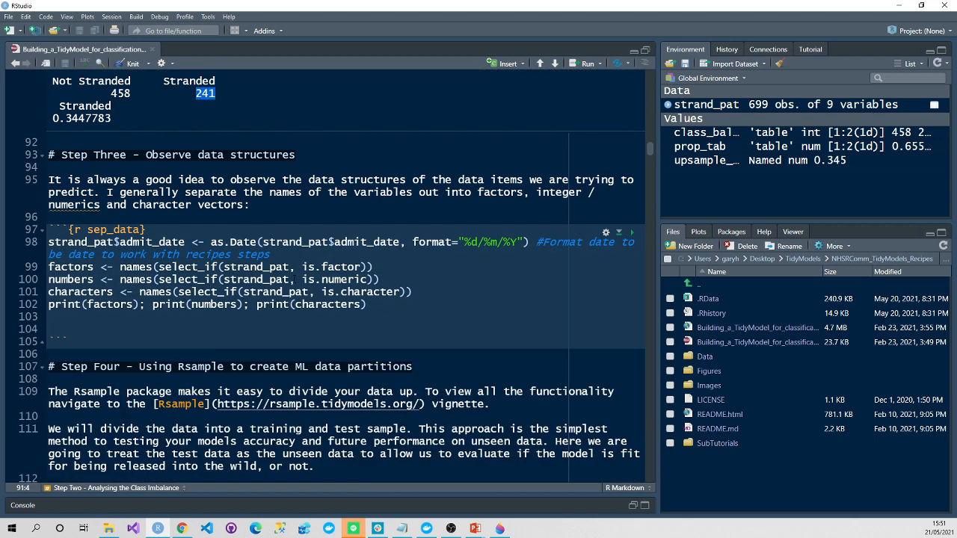
mouse_move(491, 268)
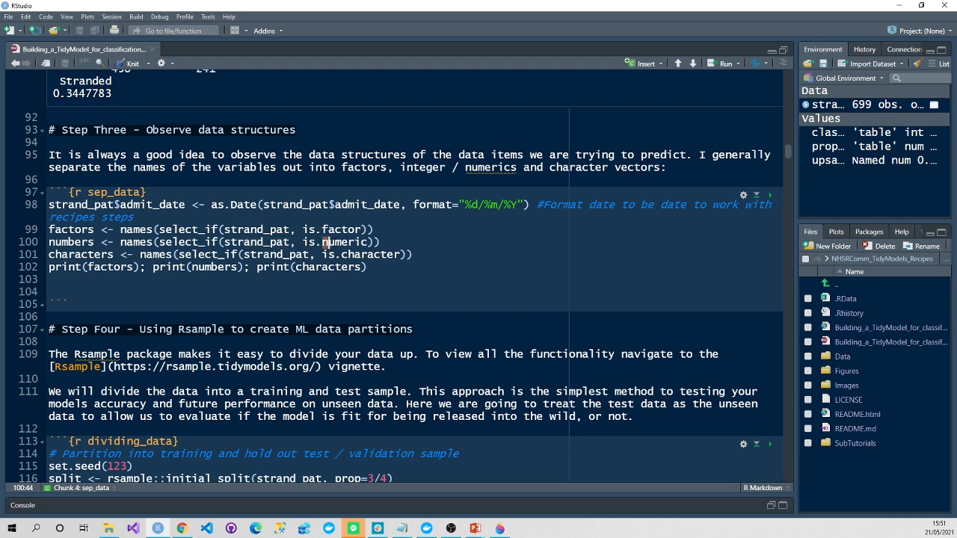
double_click(207, 254)
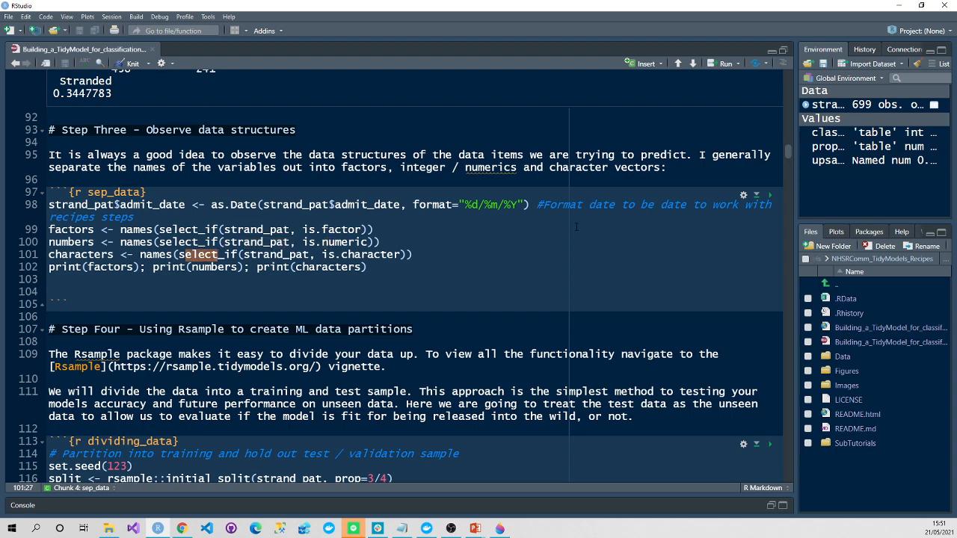
click(769, 195)
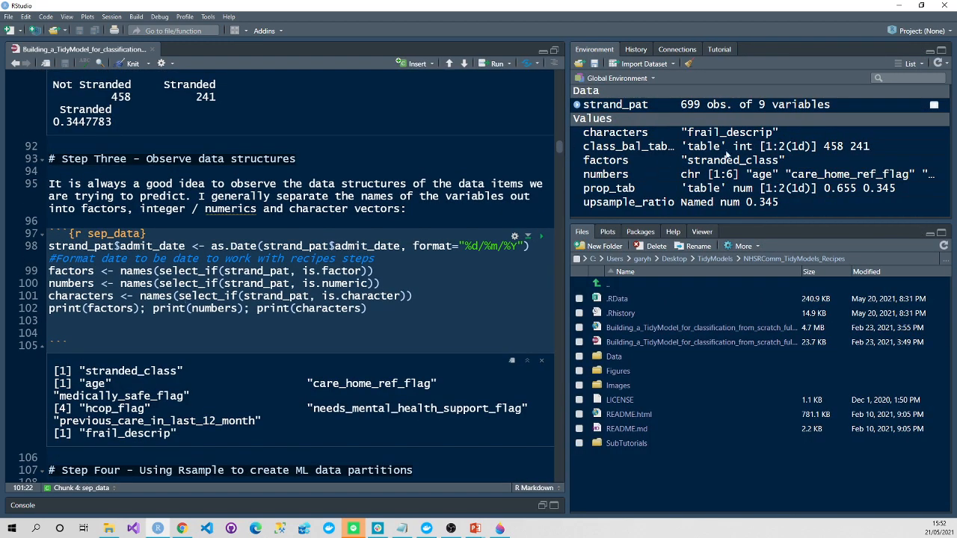
mouse_move(652, 184)
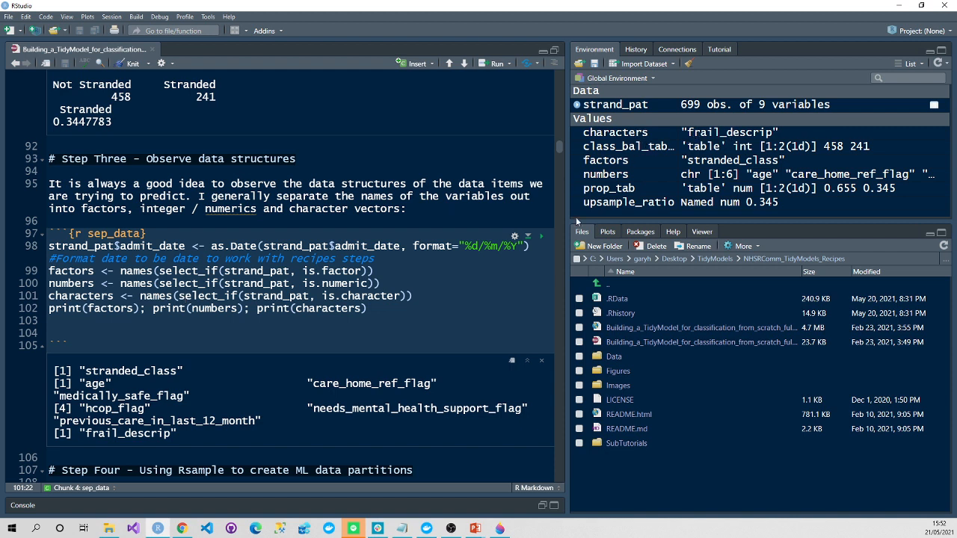
mouse_move(722, 142)
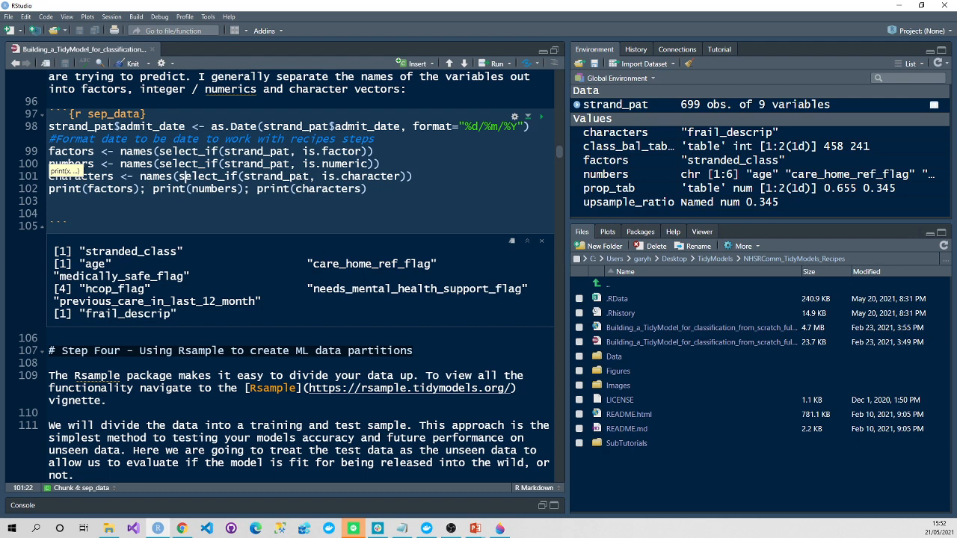
Step: Browse strand_pat in the data viewer, showing 699 entries across 9 columns
scroll(down, 3)
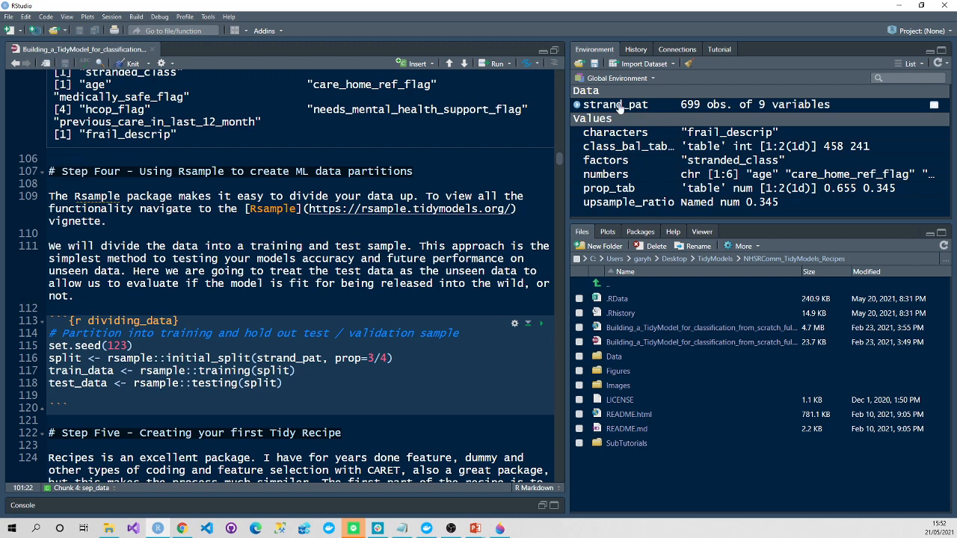
click(616, 104)
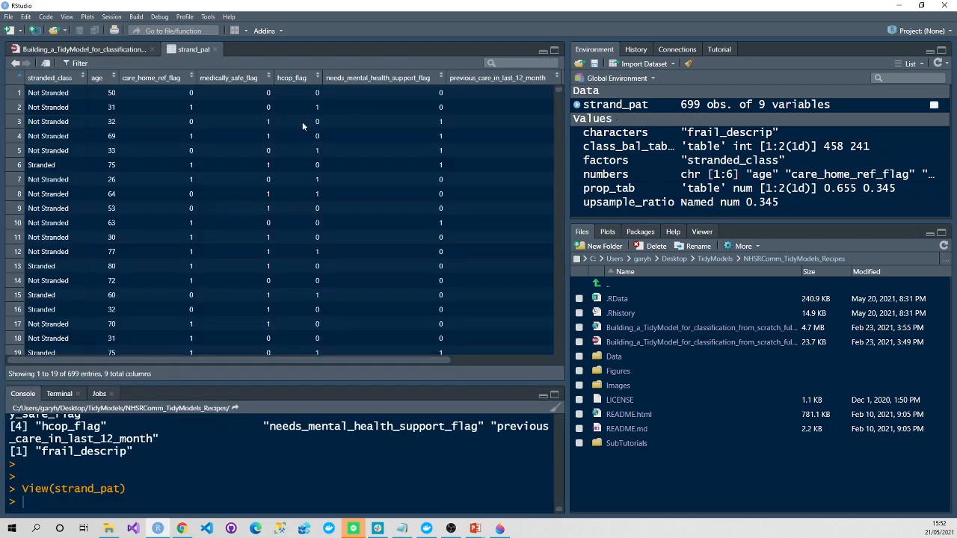
Step: Scroll the strand_pat viewer right to reveal admit_date and frail_descrip columns
scroll(right, 3)
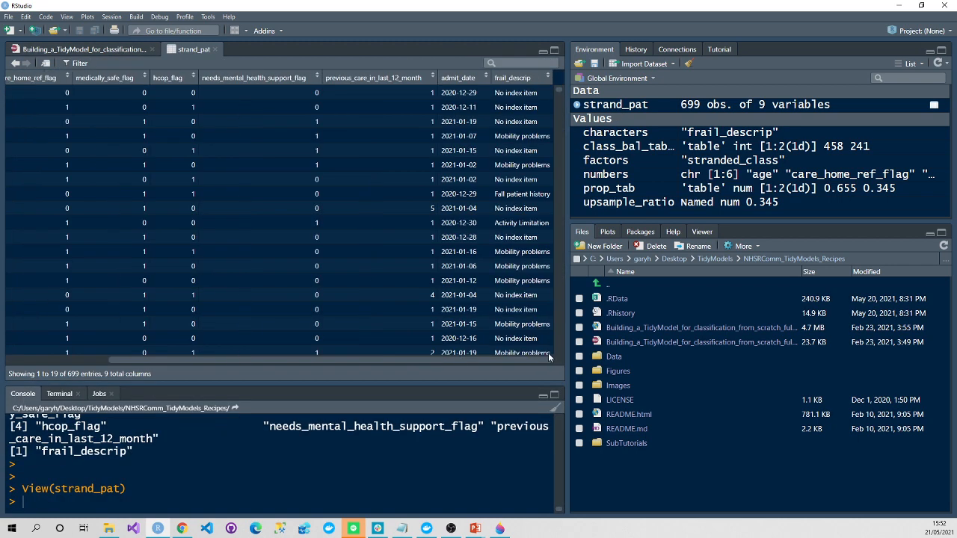
mouse_move(278, 56)
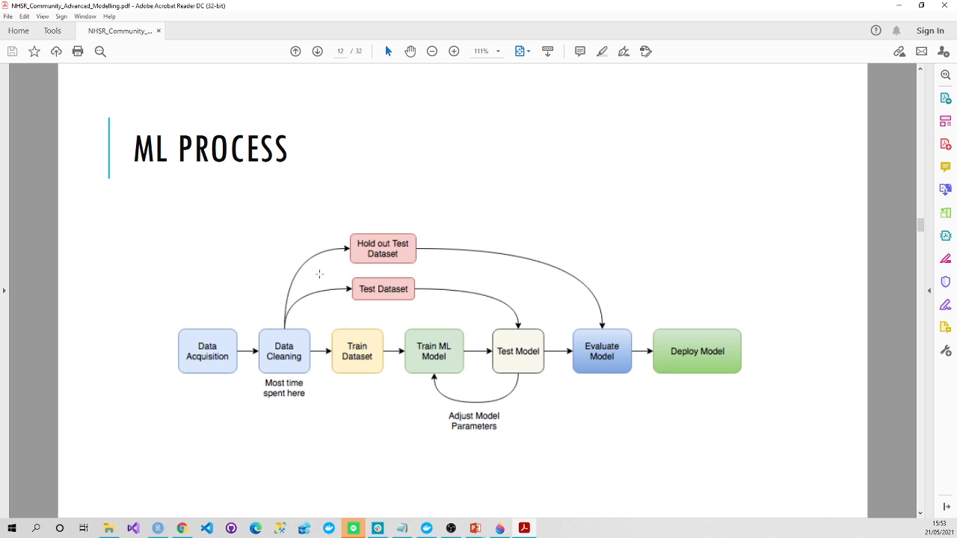
mouse_move(402, 252)
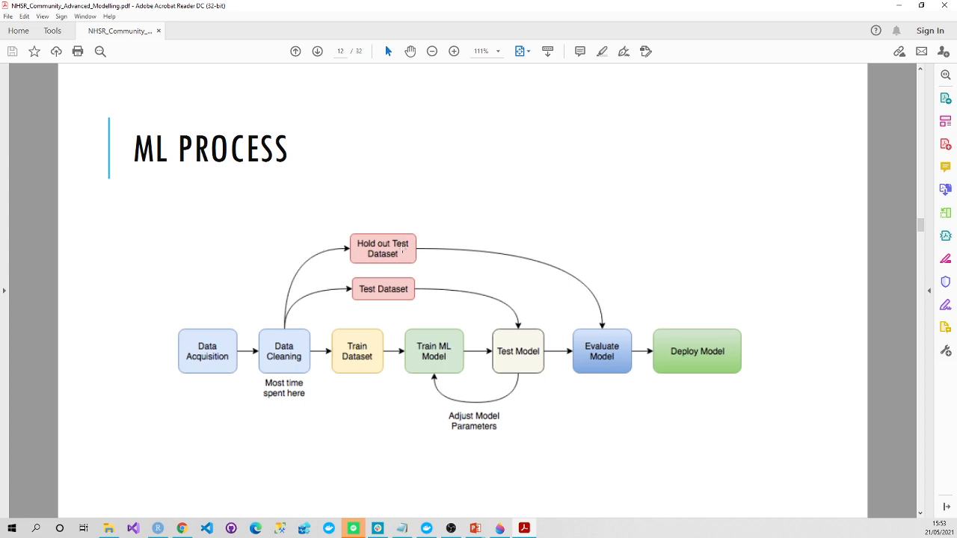
mouse_move(619, 327)
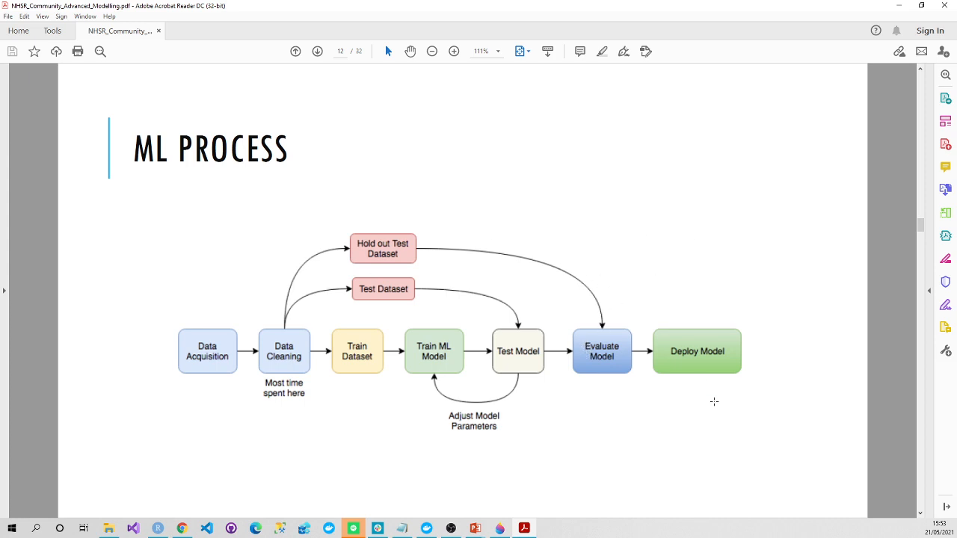
mouse_move(376, 183)
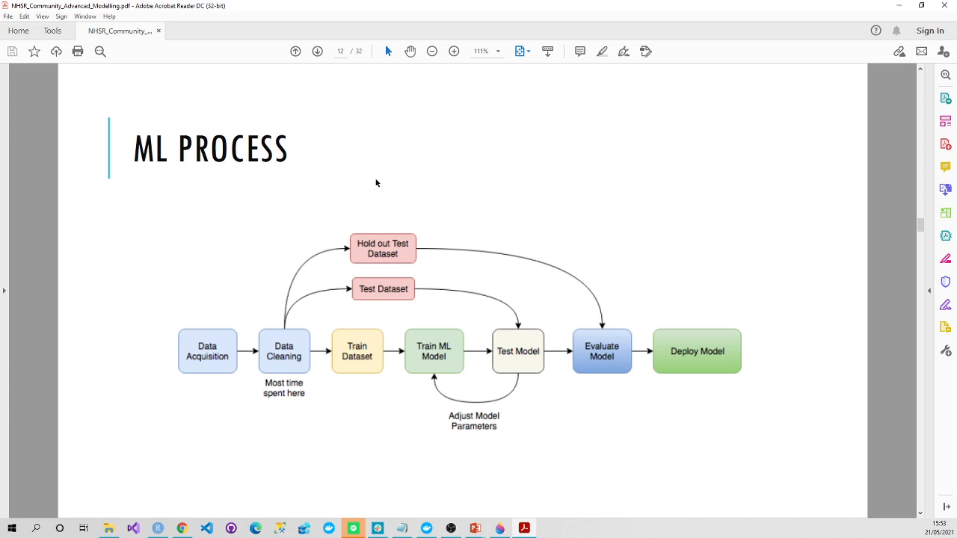
mouse_move(900, 5)
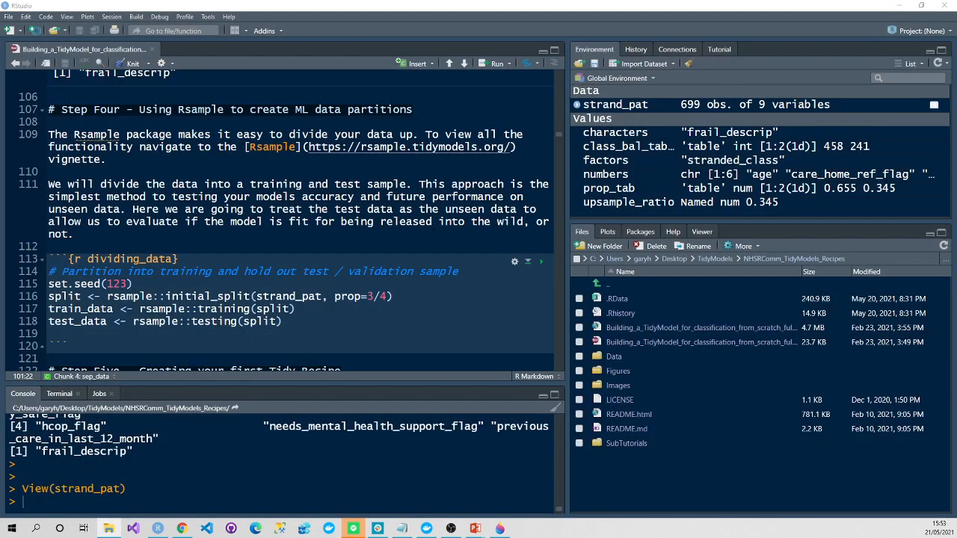
Step: Run the dividing_data chunk, creating 525-row train_data and 174-row test_data
scroll(down, 3)
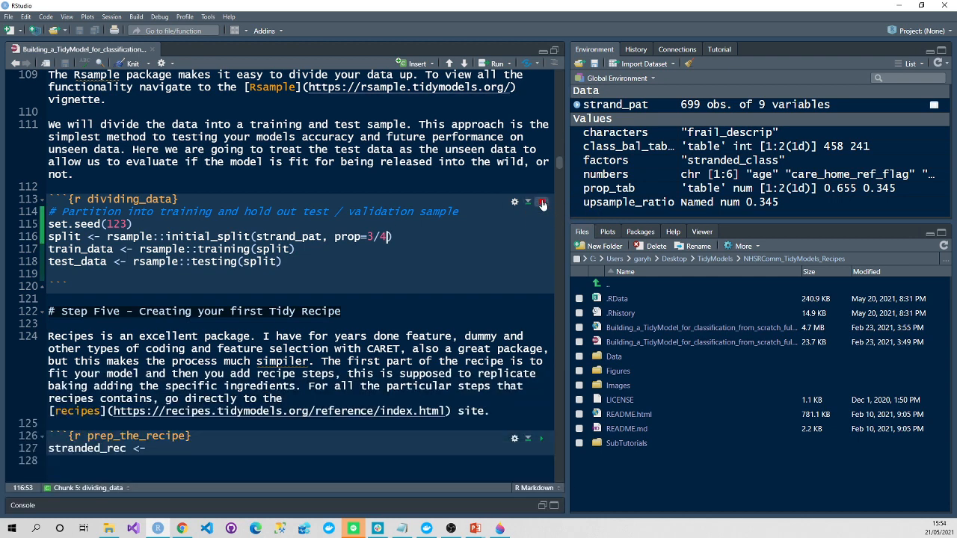
click(541, 202)
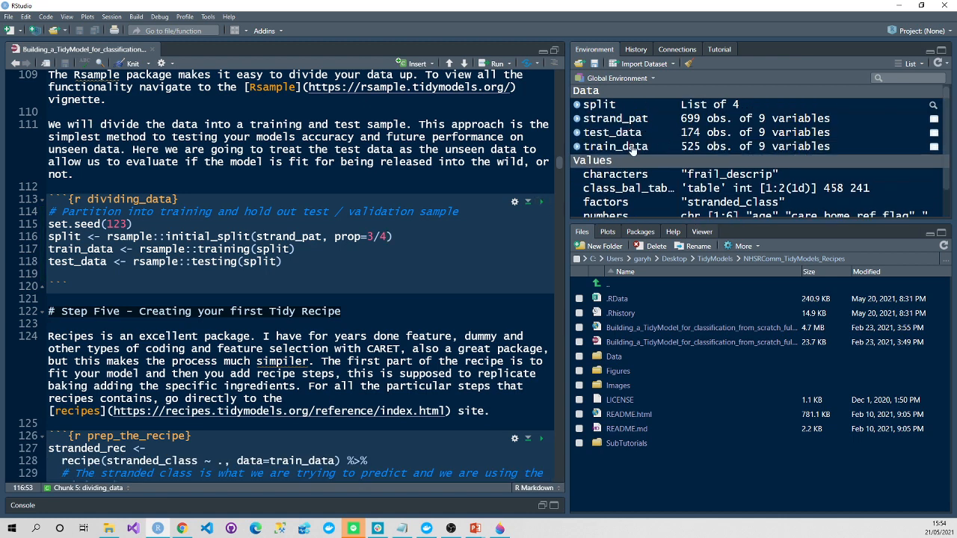
mouse_move(699, 143)
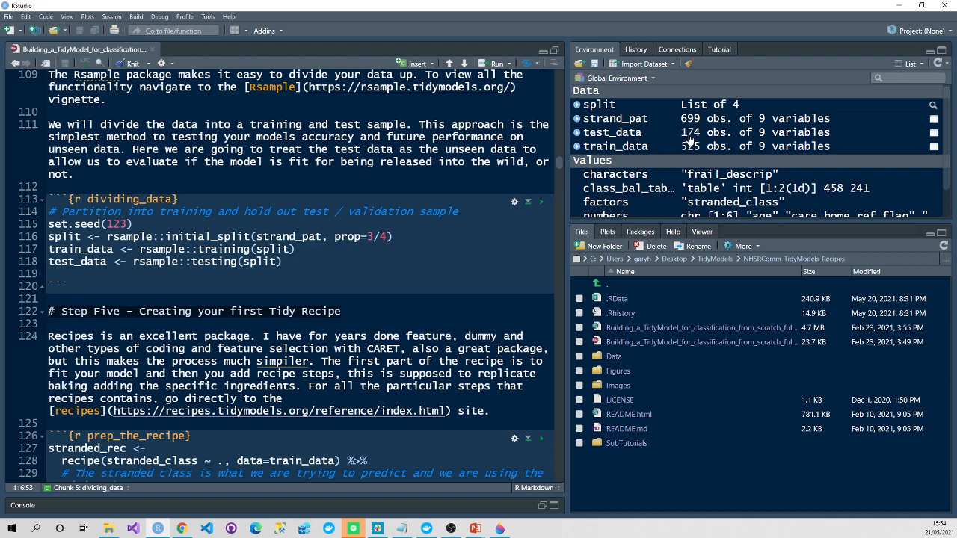
mouse_move(775, 146)
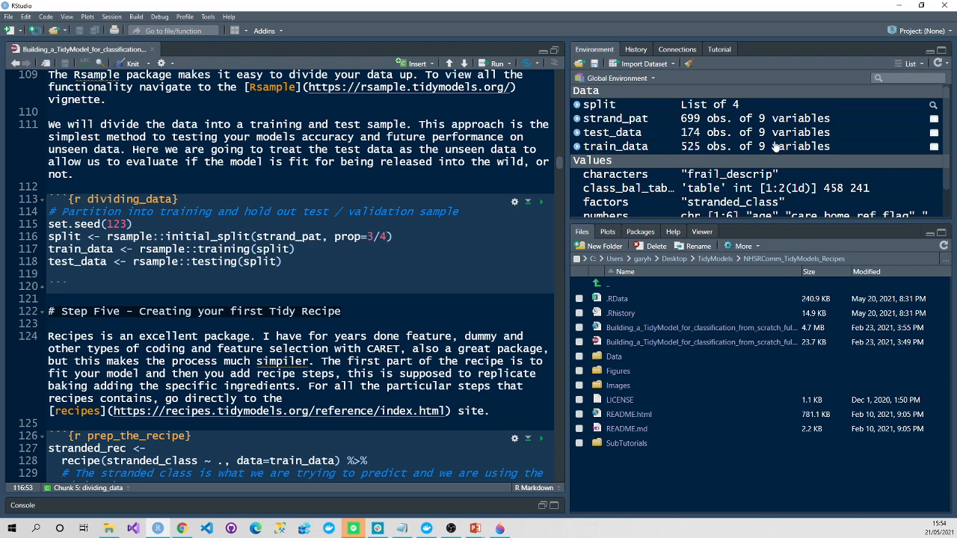
mouse_move(770, 145)
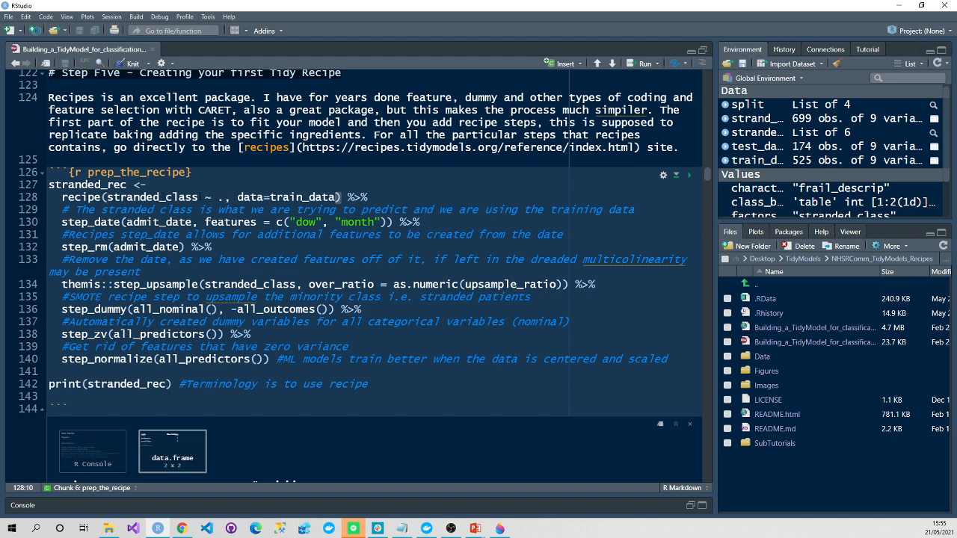
Step: Highlight the recipes reference link and the step_date mention in the recipe comment
double_click(161, 197)
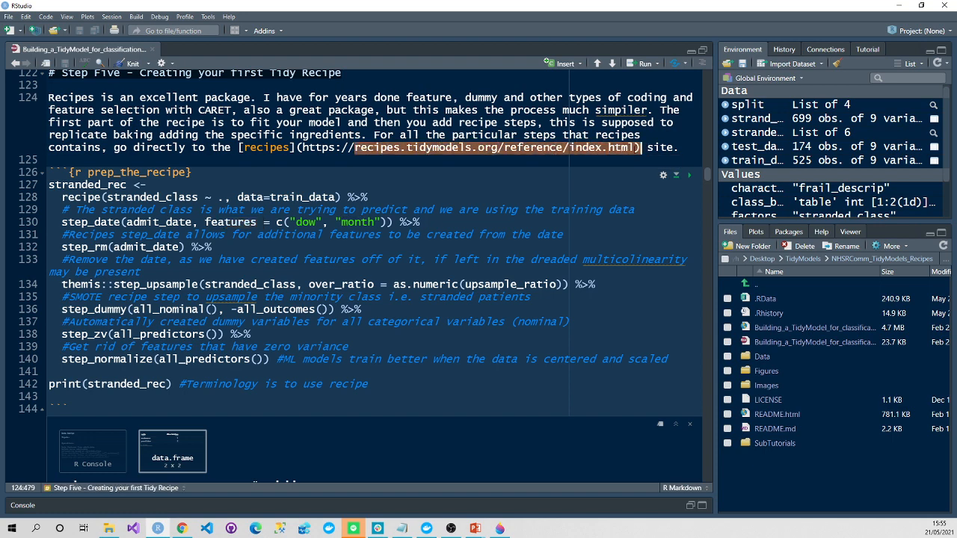
mouse_move(632, 148)
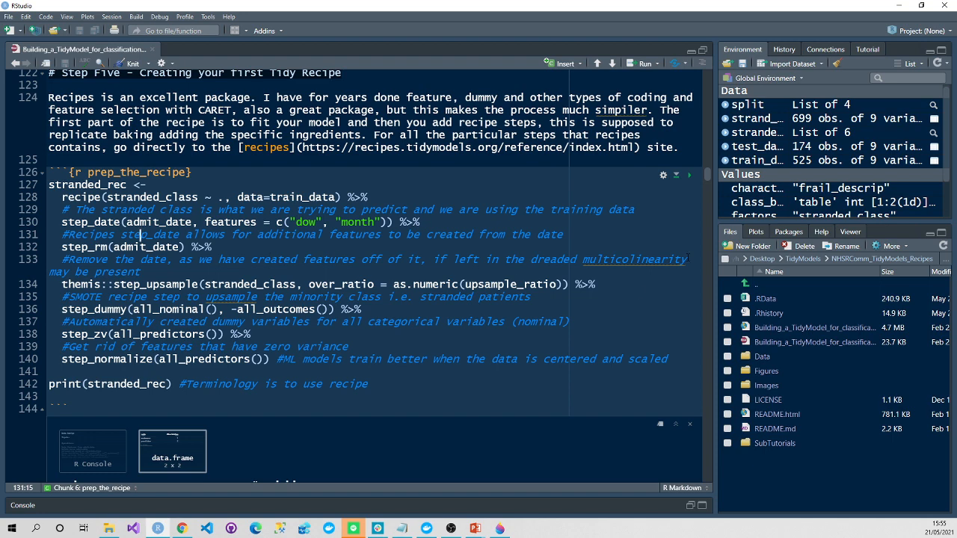
double_click(634, 259)
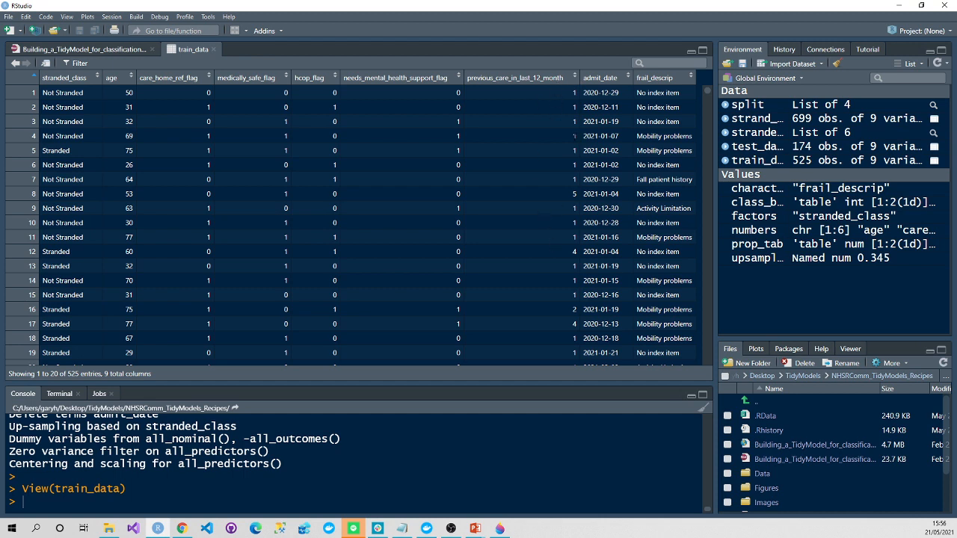
mouse_move(470, 136)
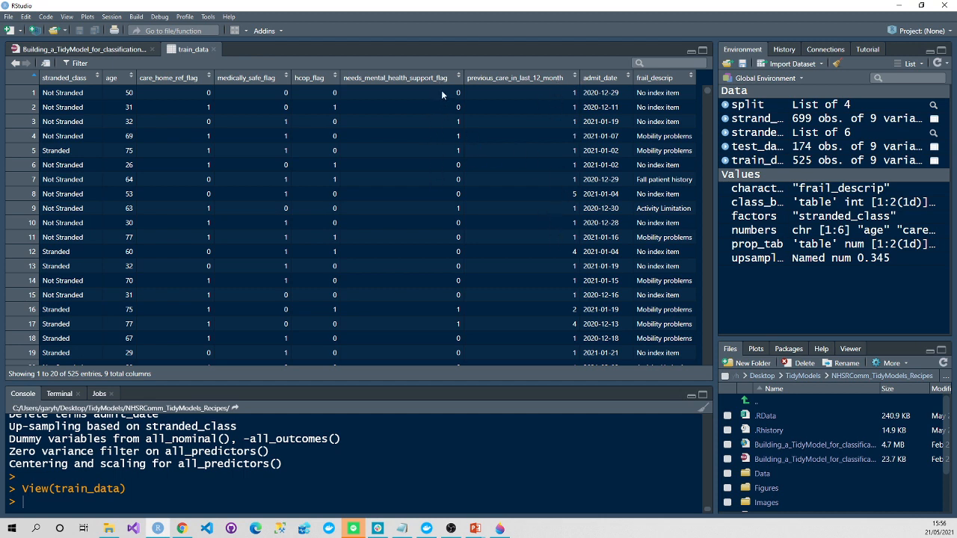
mouse_move(446, 108)
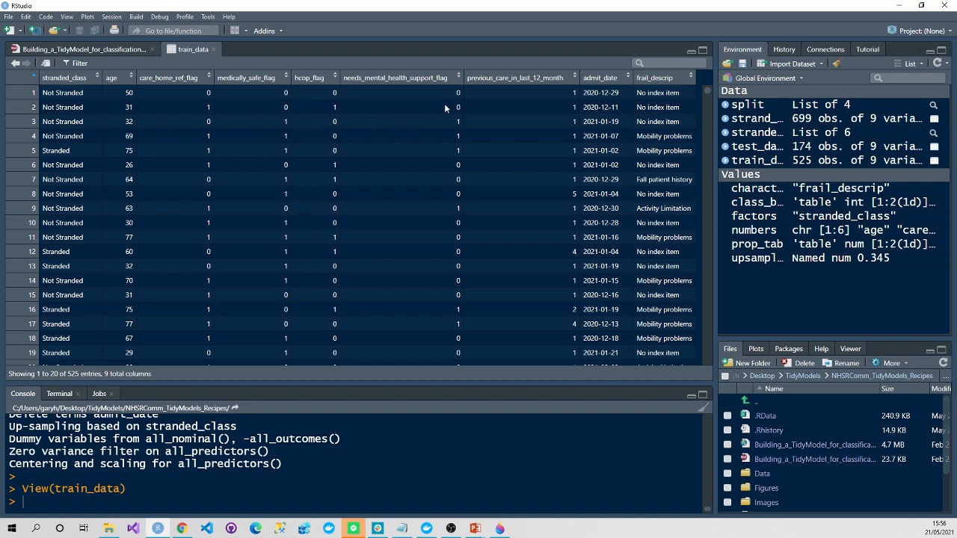
mouse_move(659, 106)
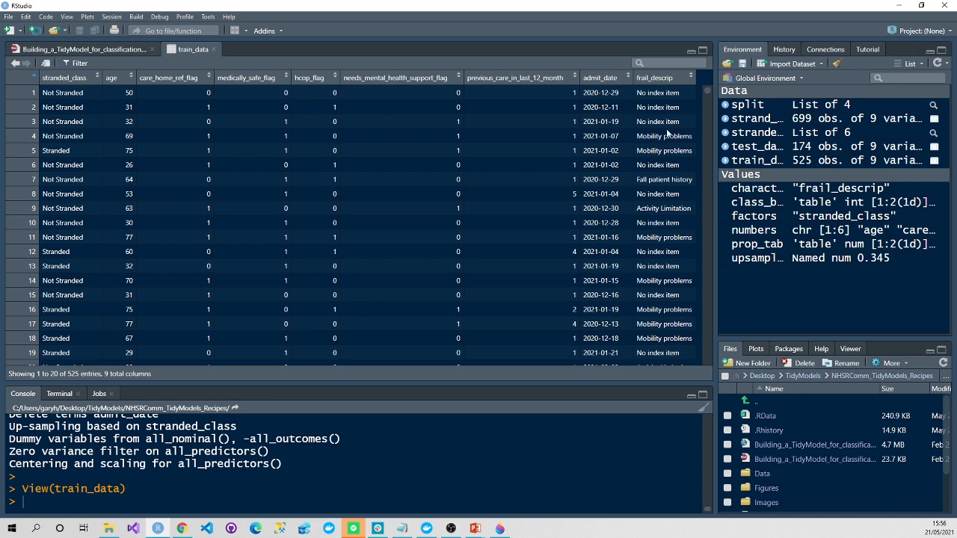
mouse_move(667, 133)
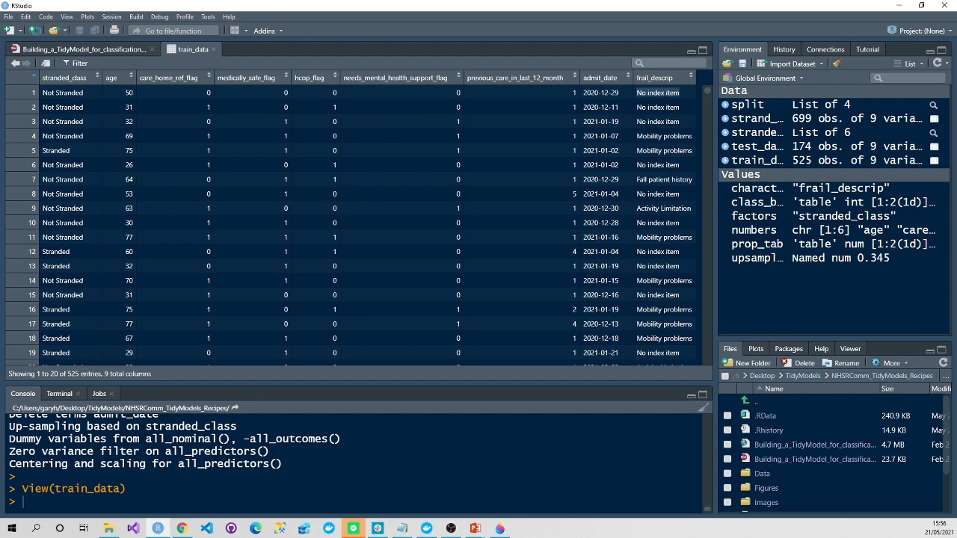
mouse_move(663, 90)
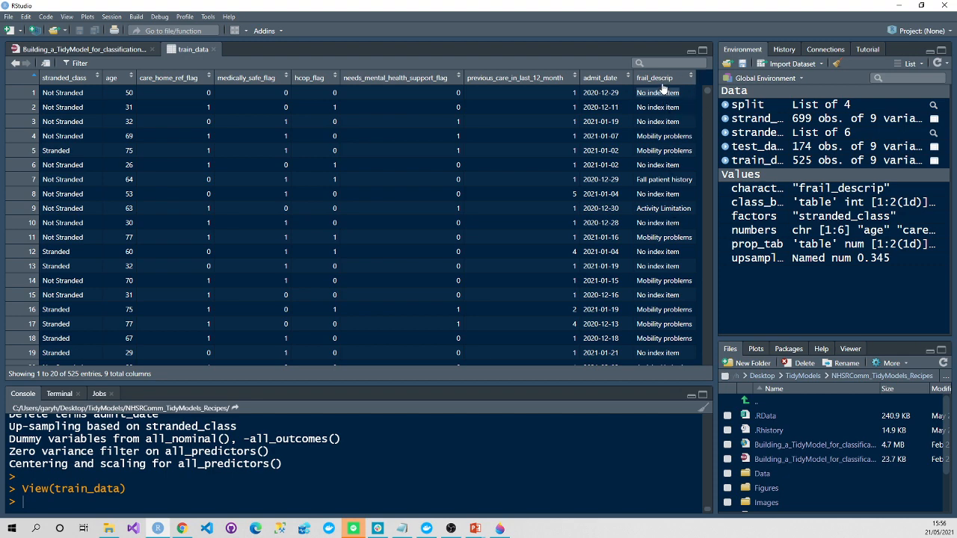
click(86, 49)
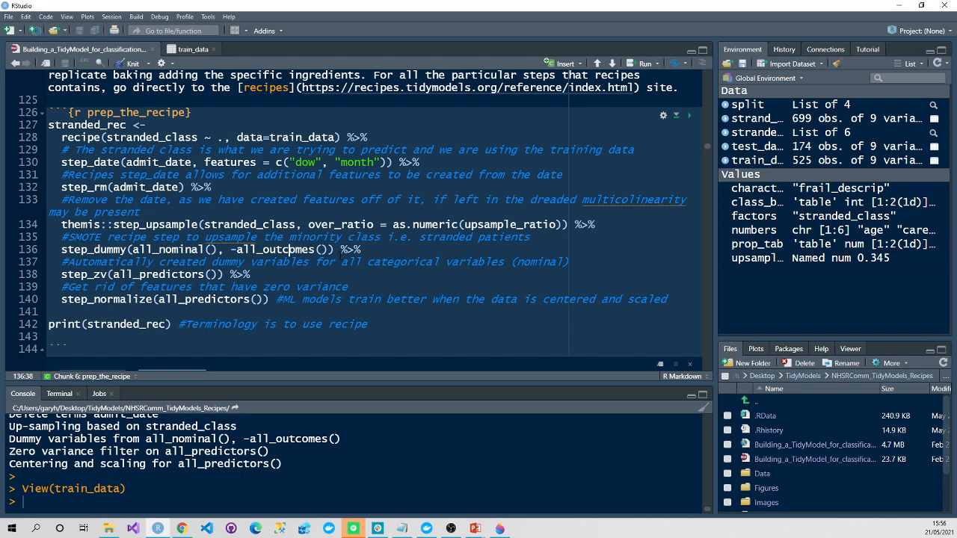
Step: Expand the console to read the full printed stranded_rec recipe with its six operations
click(181, 528)
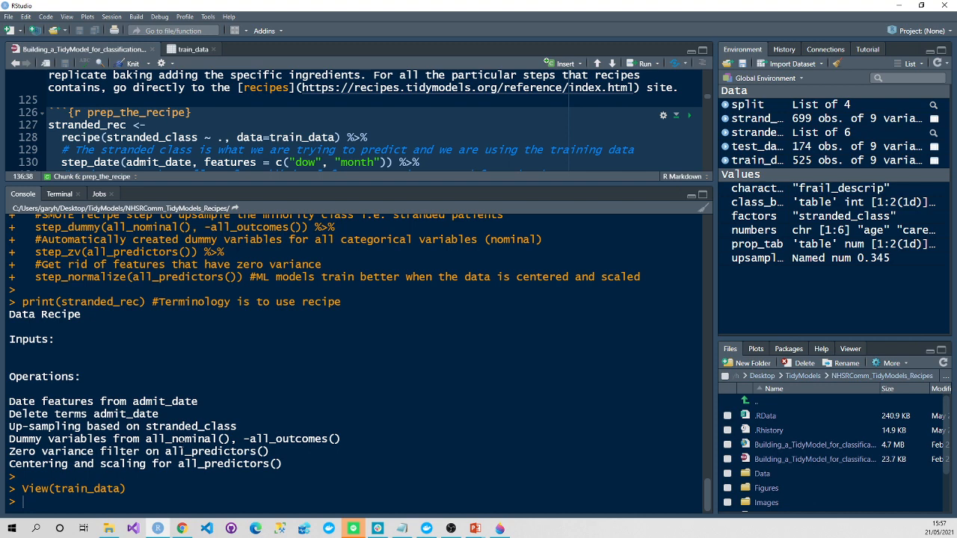
mouse_move(521, 216)
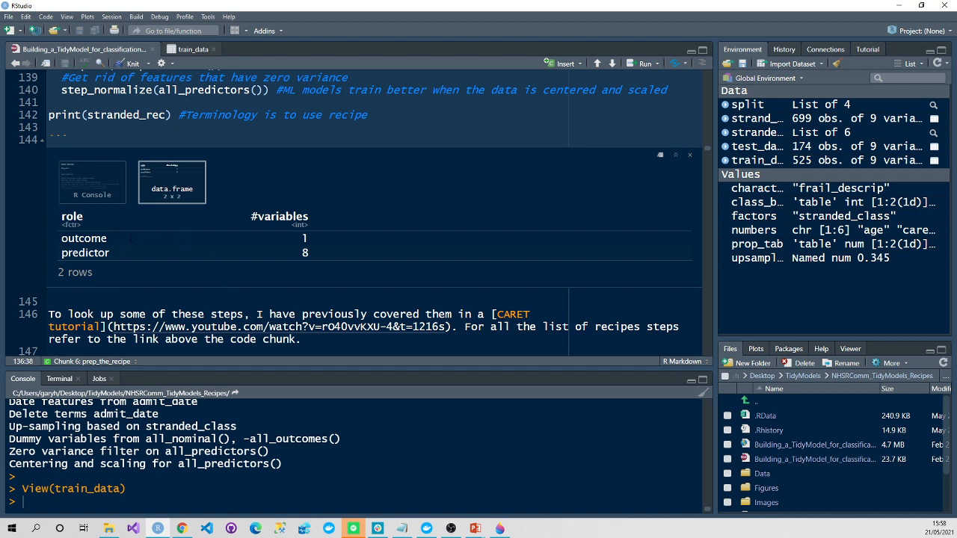
Step: Scroll past the recipe's outcome/predictor summary to Step Six defining lr_mod as glm logistic regression
scroll(down, 3)
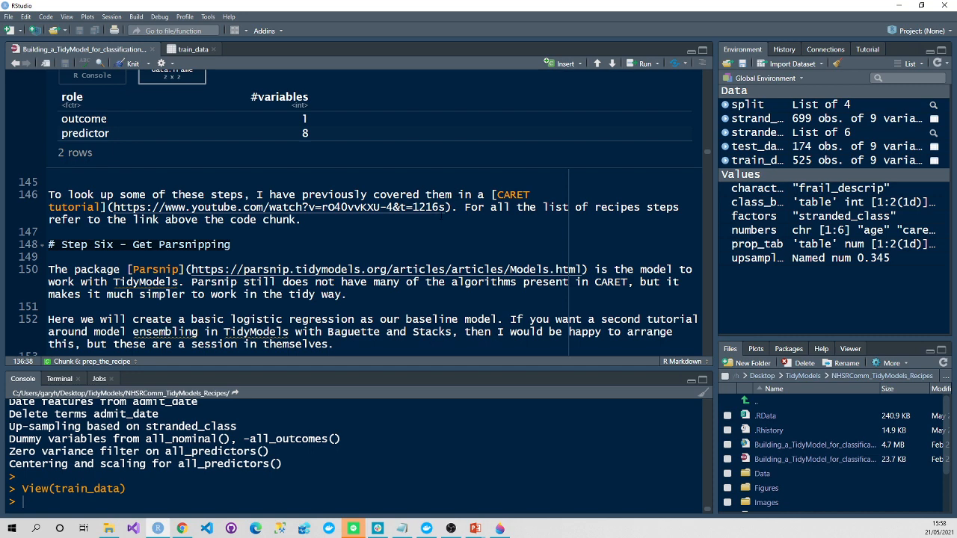
scroll(down, 3)
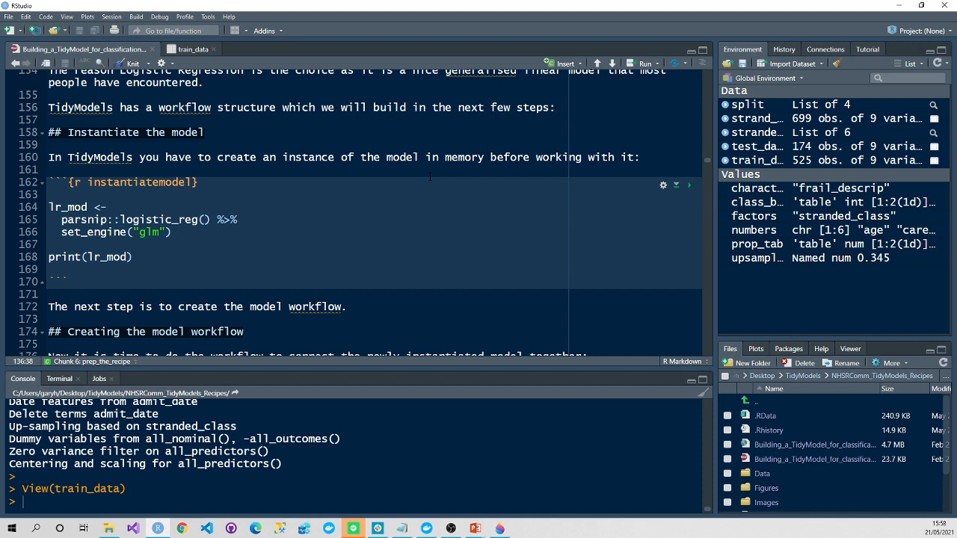
Step: Run the instantiatemodel chunk and highlight the glm engine in code and printed specification
click(688, 184)
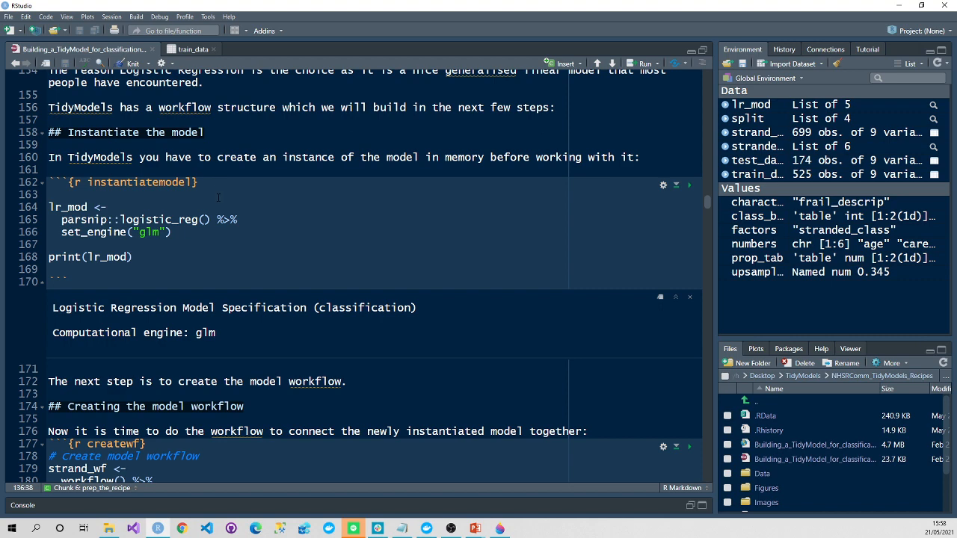
double_click(157, 219)
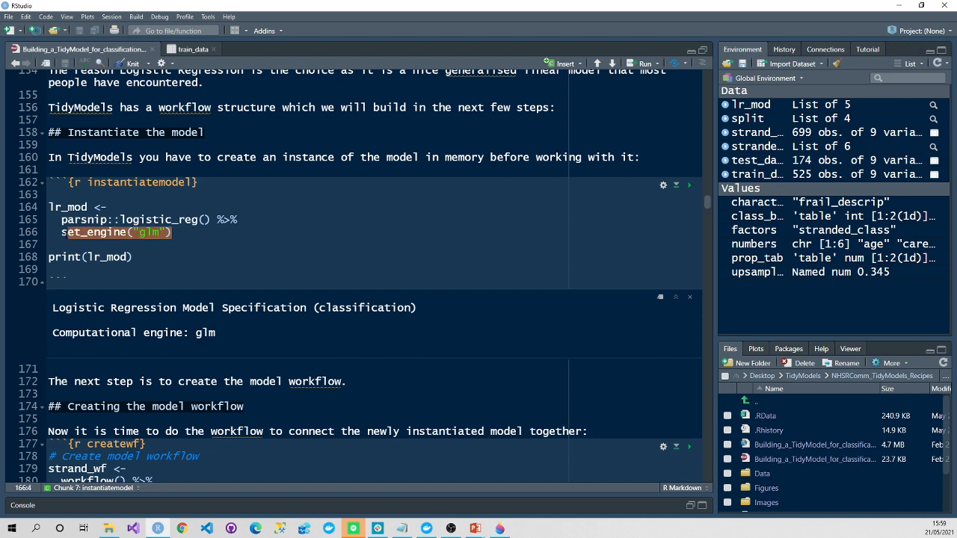
double_click(170, 332)
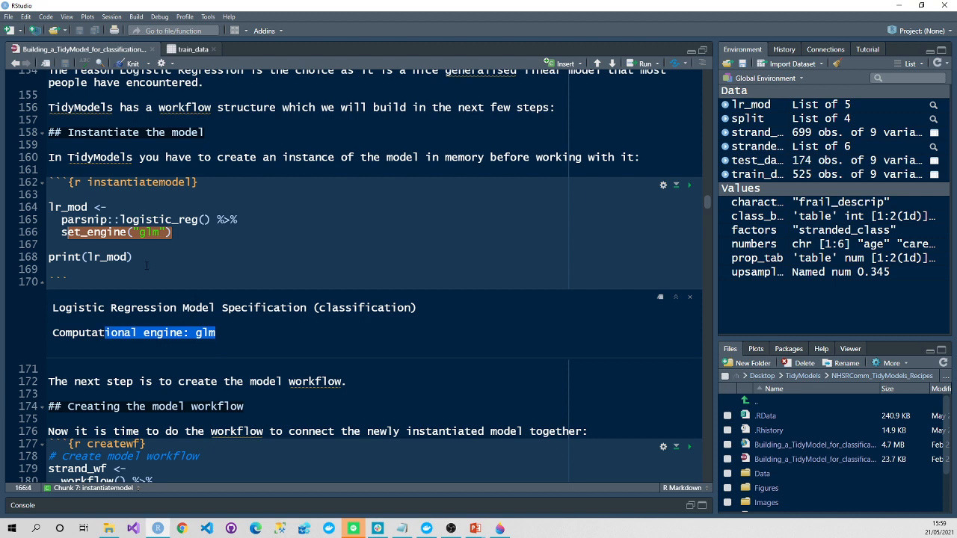
Step: Scroll to the createwf chunk so the printed workflow with recipe and logistic_reg model shows
scroll(down, 3)
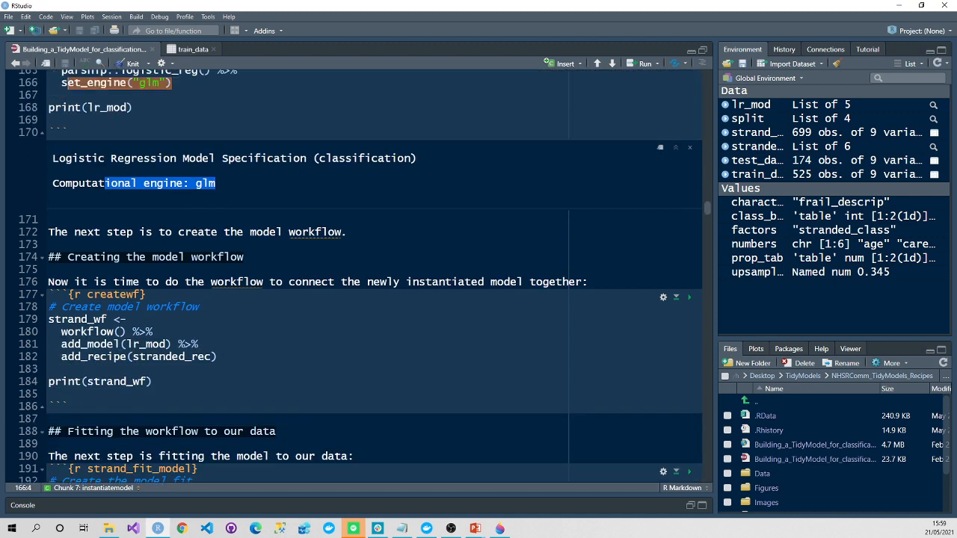
scroll(down, 3)
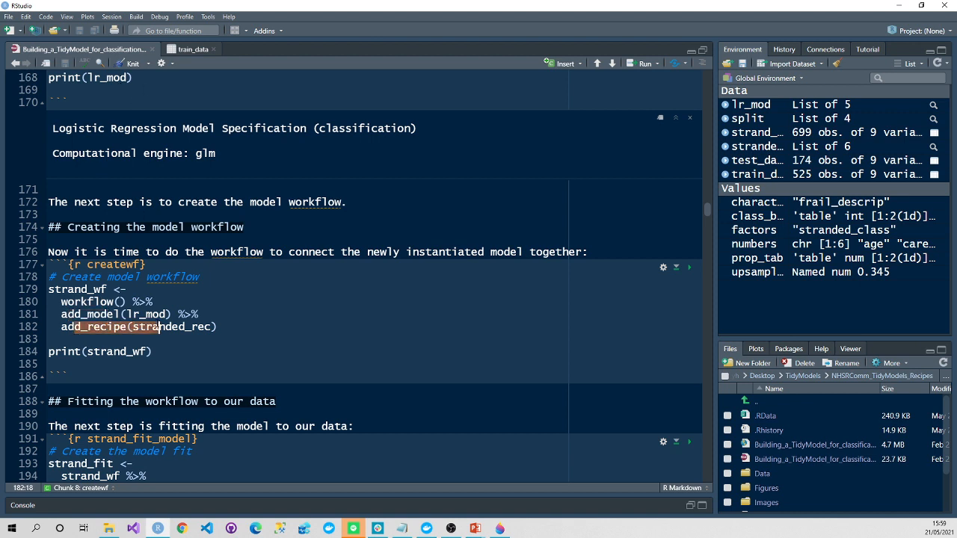
mouse_move(415, 309)
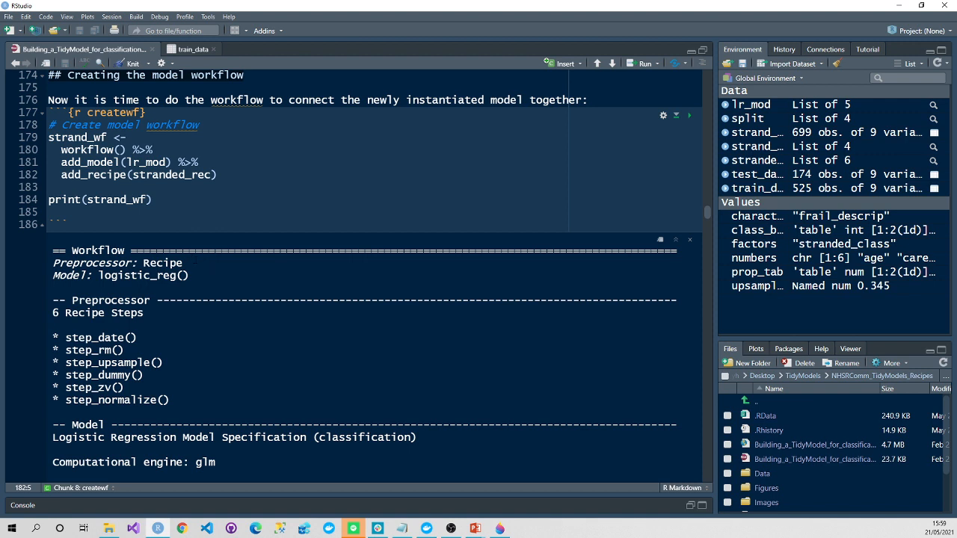
scroll(down, 3)
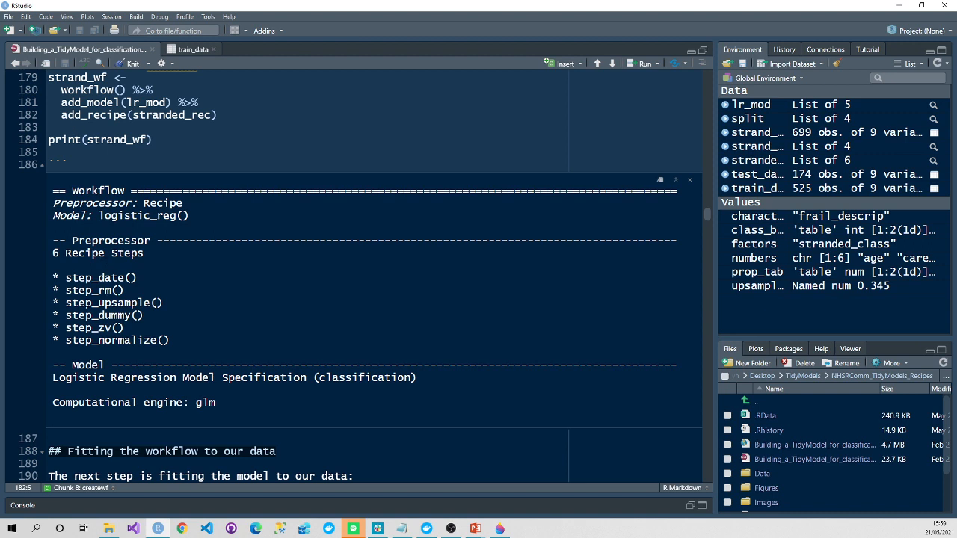
Step: Run the strand_fit_model chunk to fit strand_wf on train_data as strand_fit
scroll(down, 3)
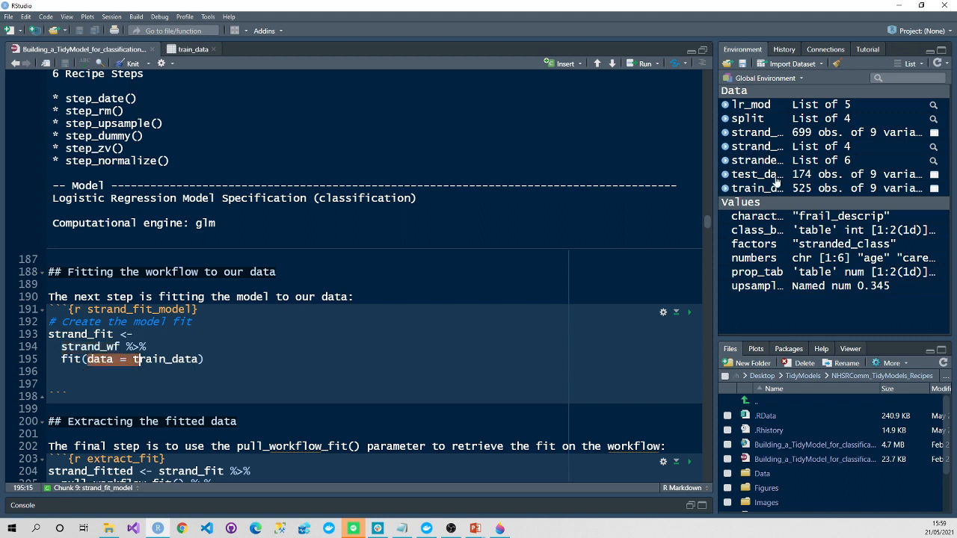
mouse_move(688, 312)
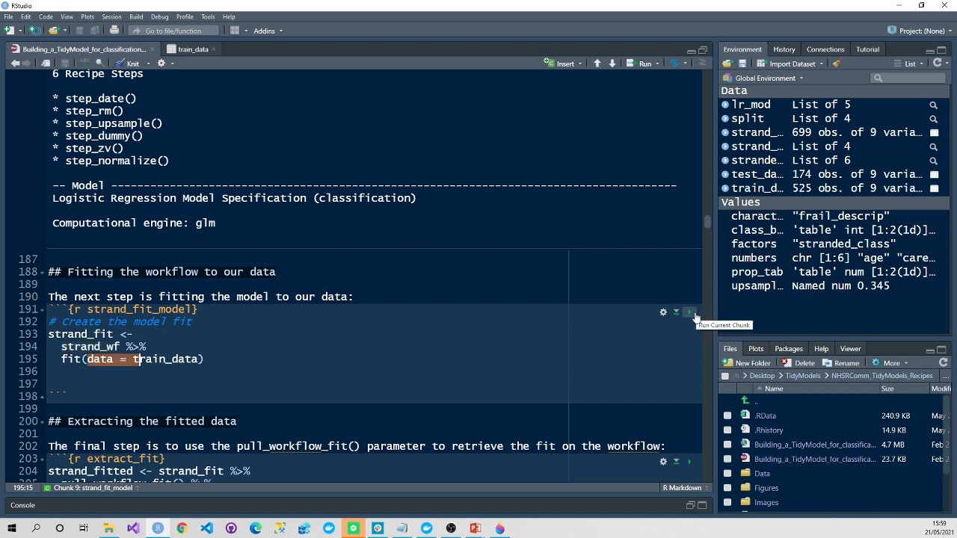
click(689, 312)
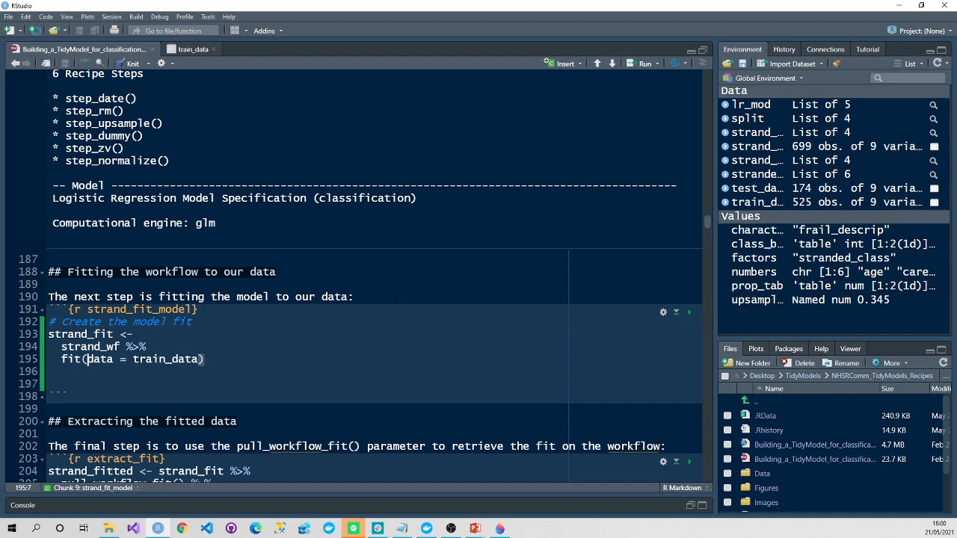
scroll(down, 3)
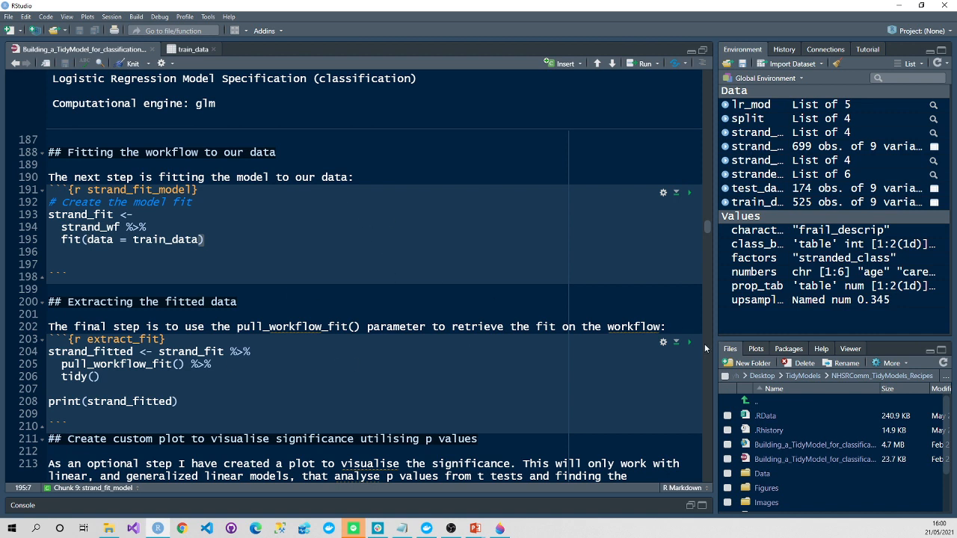
Step: Run extract_fit to tidy 18 coefficient rows, highlighting tidy(), then reach the significance chart
click(689, 342)
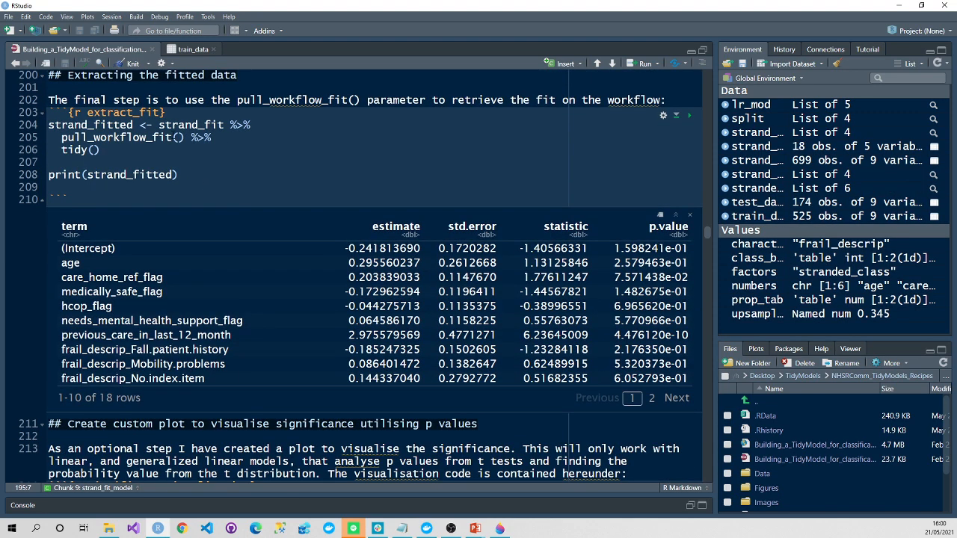
double_click(117, 138)
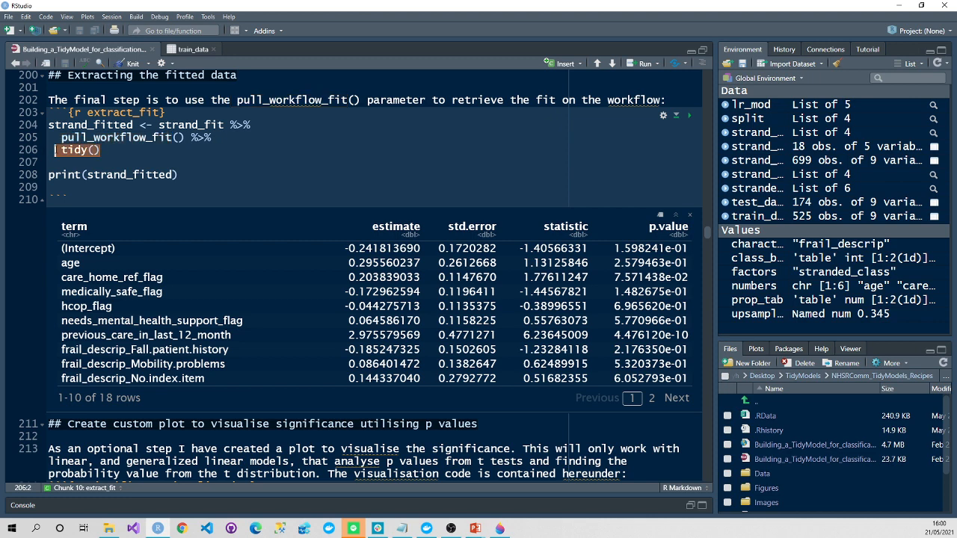
double_click(76, 150)
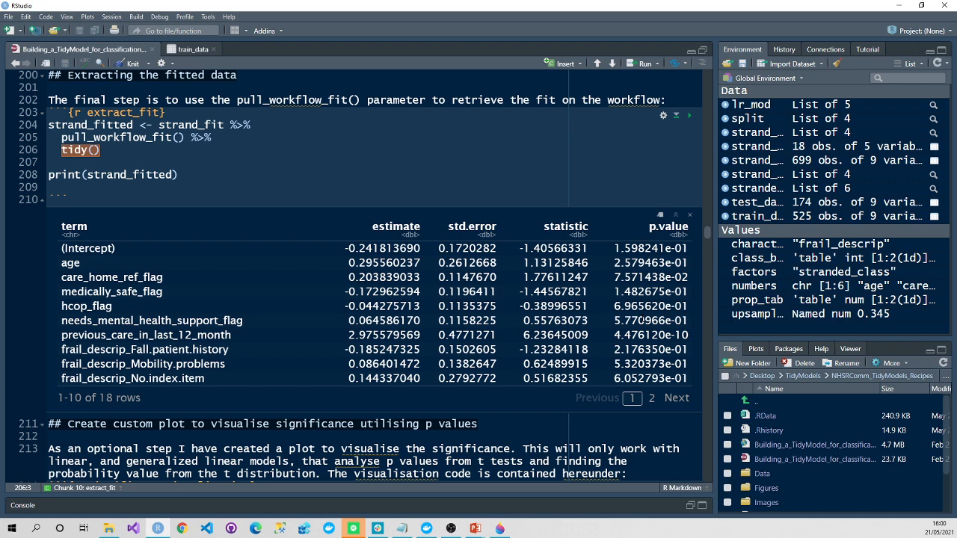
scroll(down, 3)
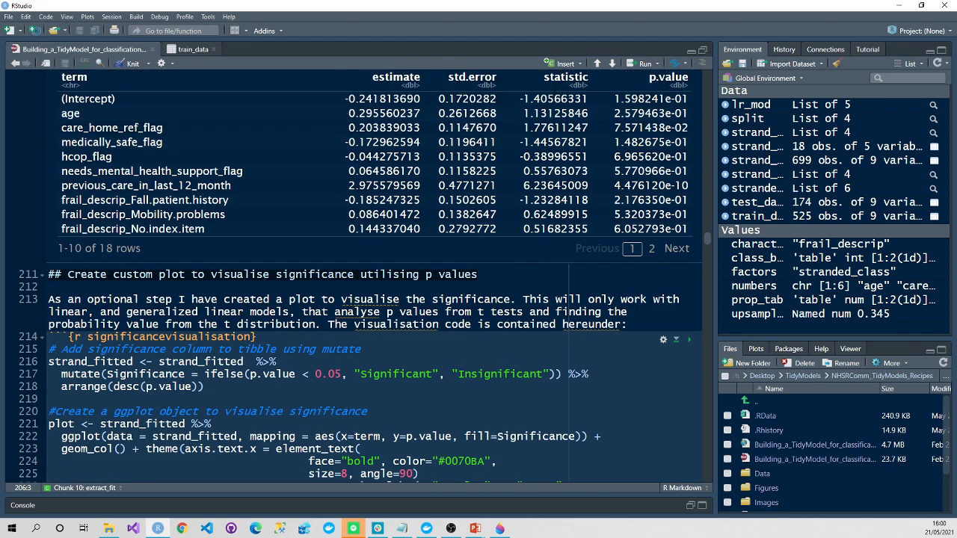
scroll(down, 3)
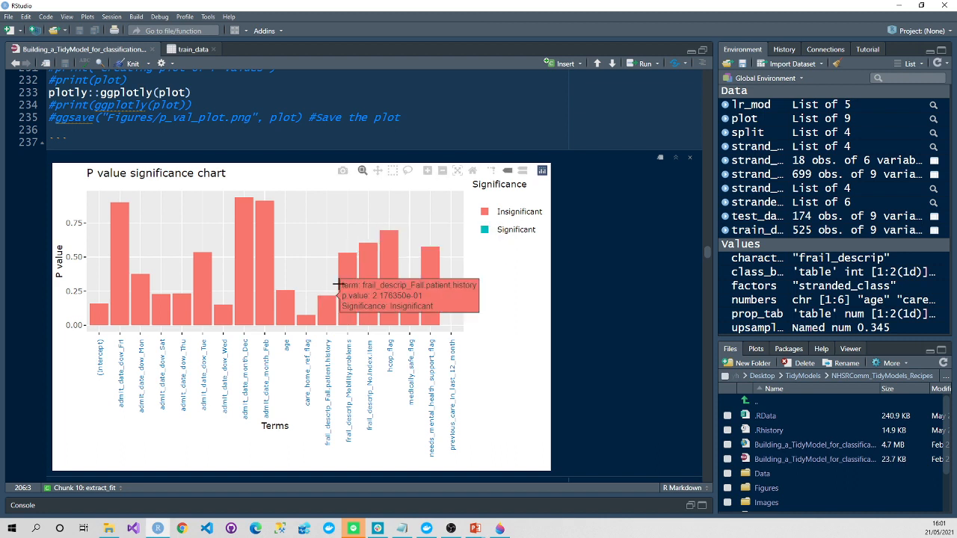
mouse_move(319, 312)
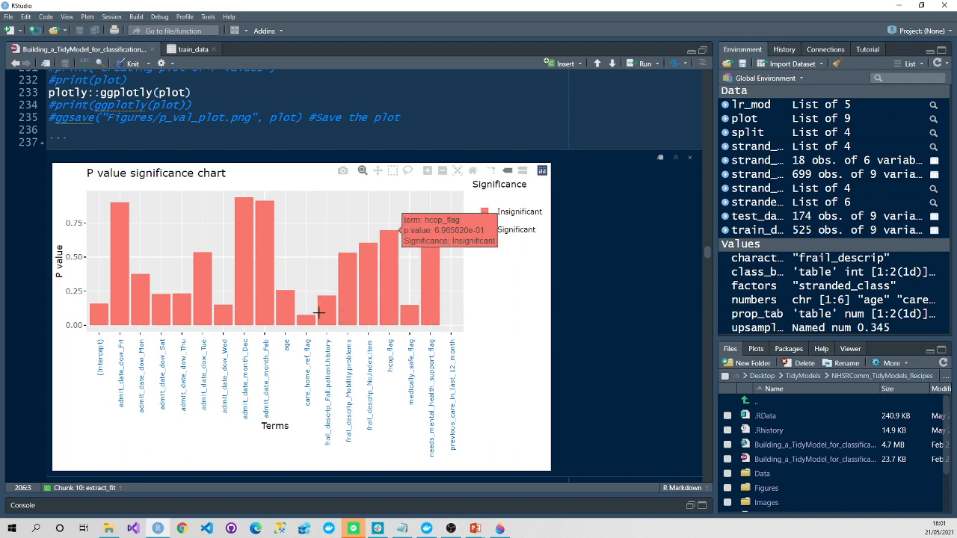
mouse_move(453, 328)
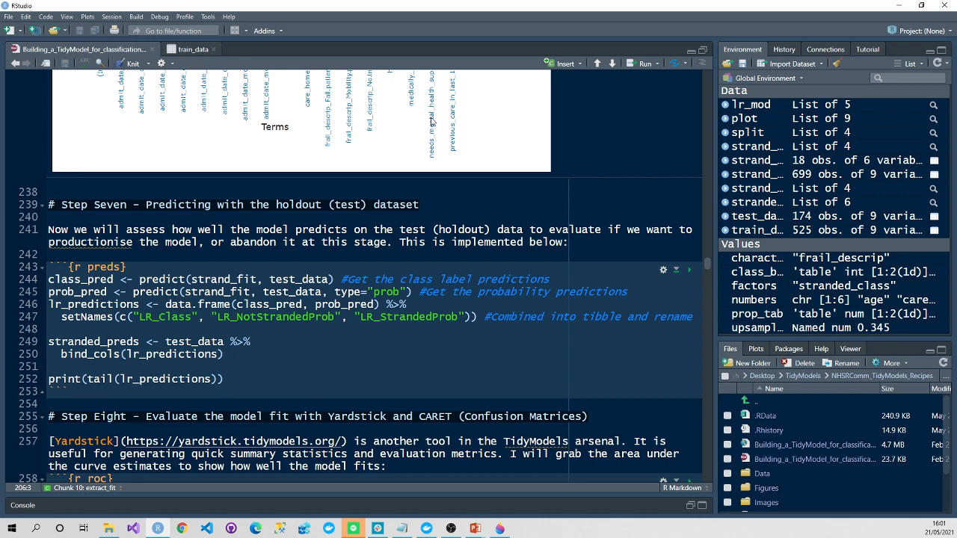
mouse_move(427, 158)
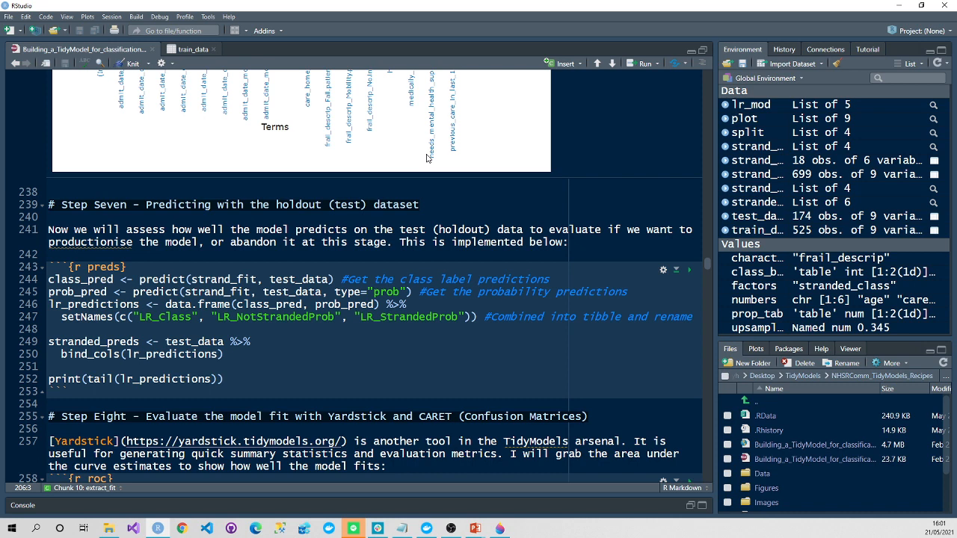
mouse_move(426, 157)
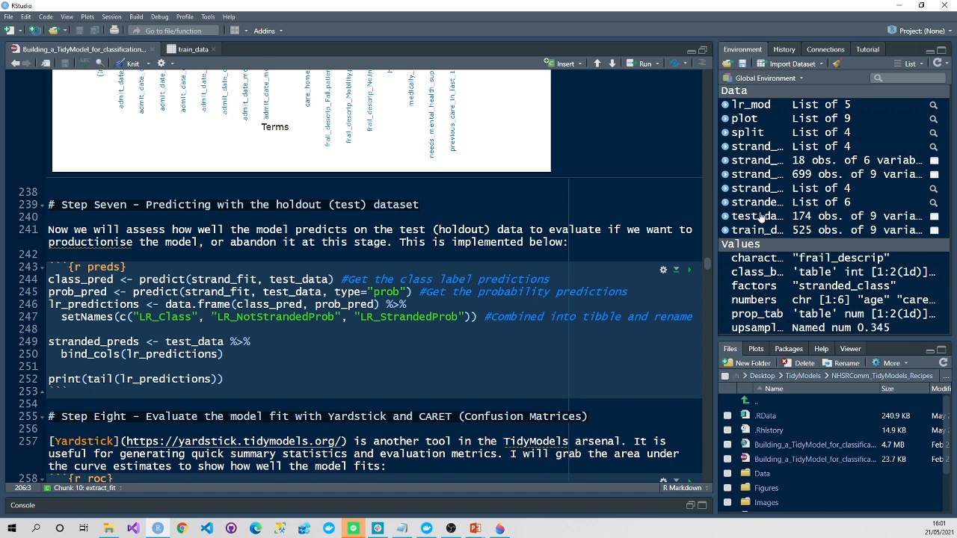
mouse_move(764, 230)
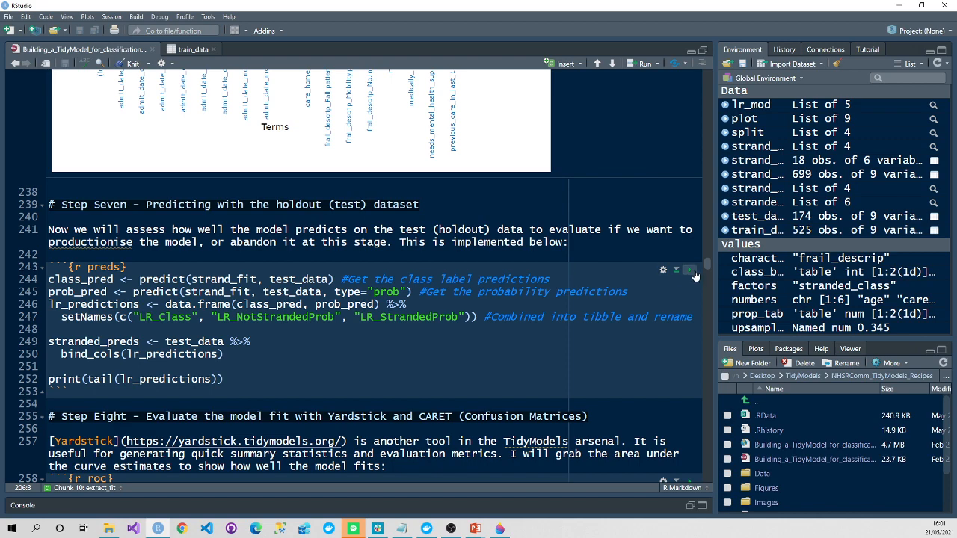
Step: Run the preds chunk to build lr_predictions and show the last six Not Stranded rows
click(688, 270)
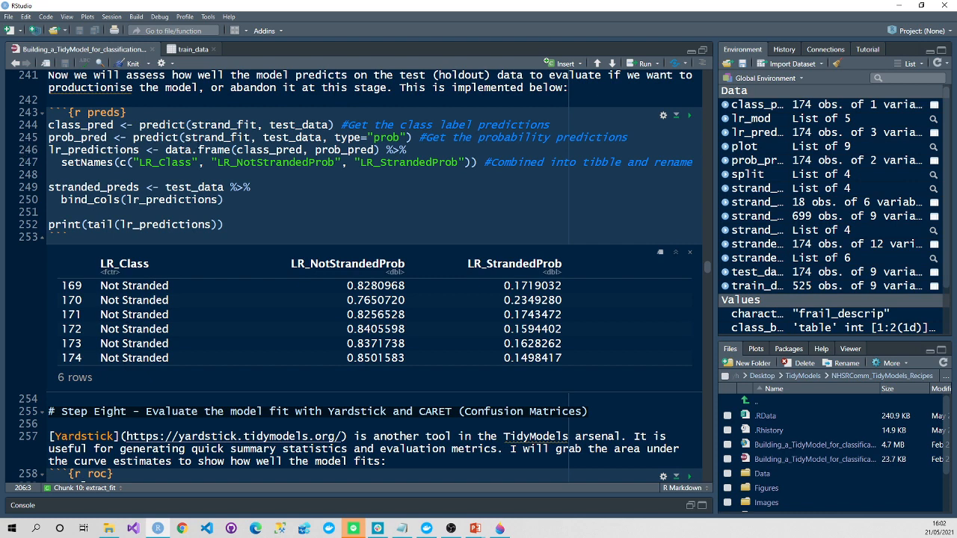
double_click(376, 285)
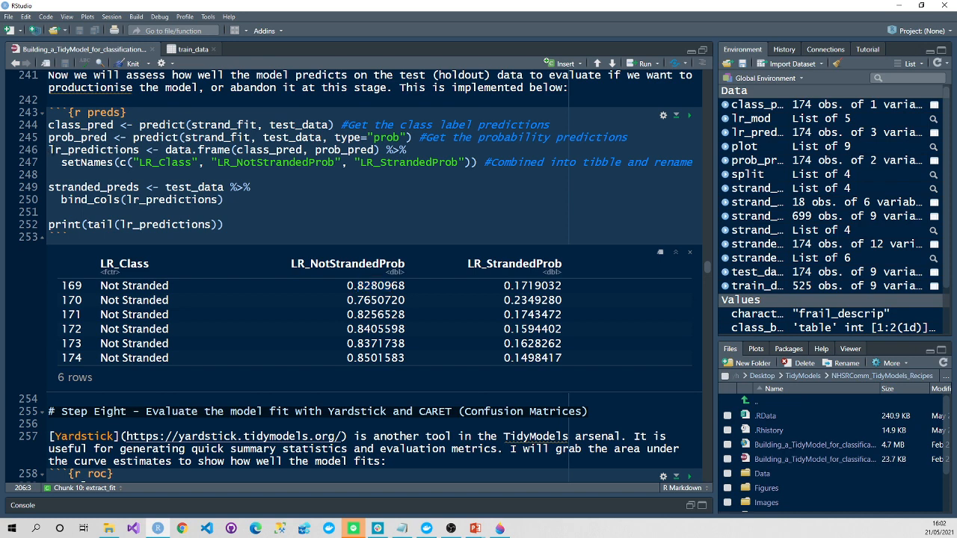
double_click(85, 149)
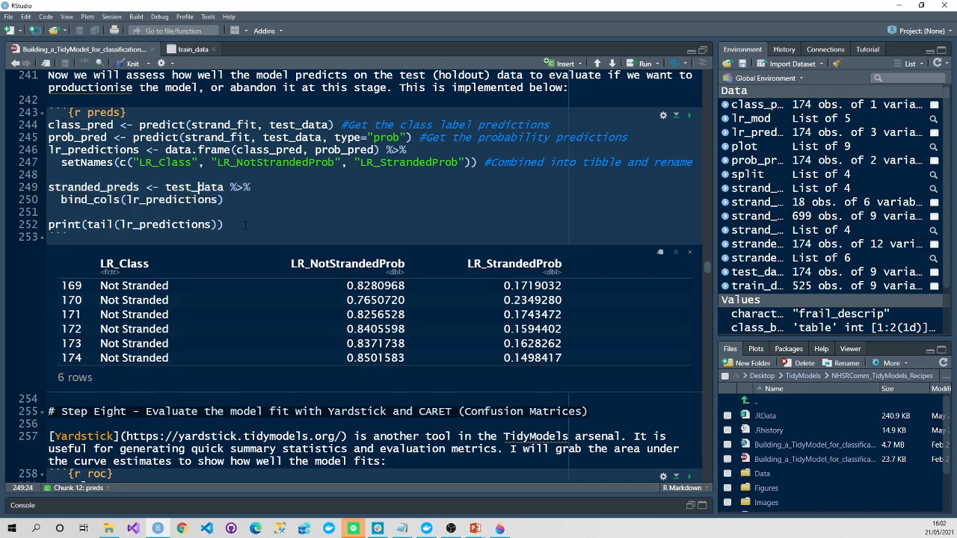
Step: Add print(stranded_preds) to the preds chunk for the 174-row, 12-column table
text(pr)
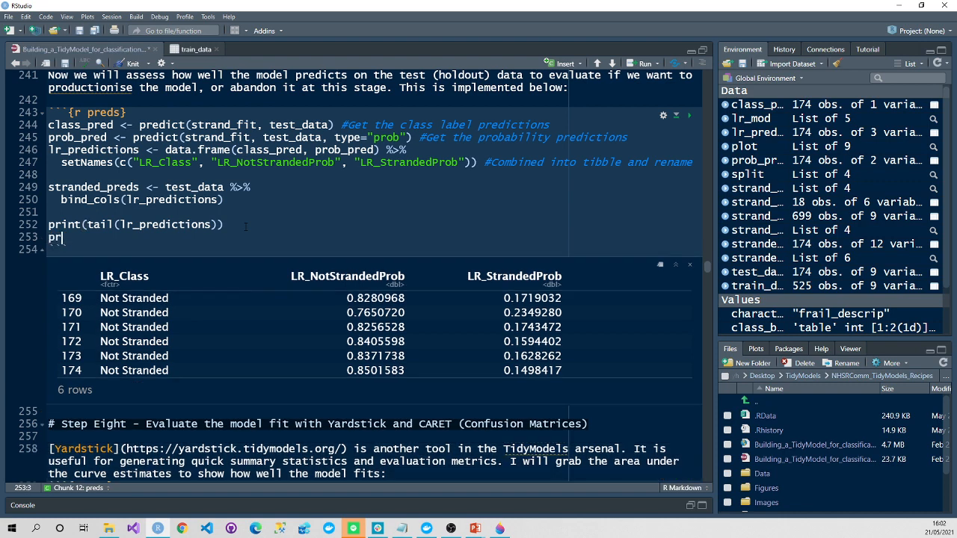
text(int(stra)
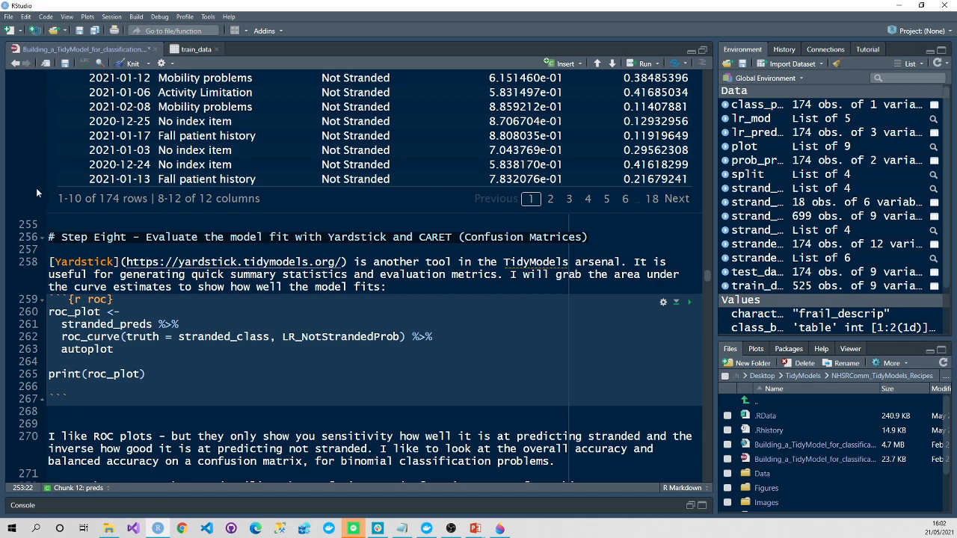
mouse_move(688, 303)
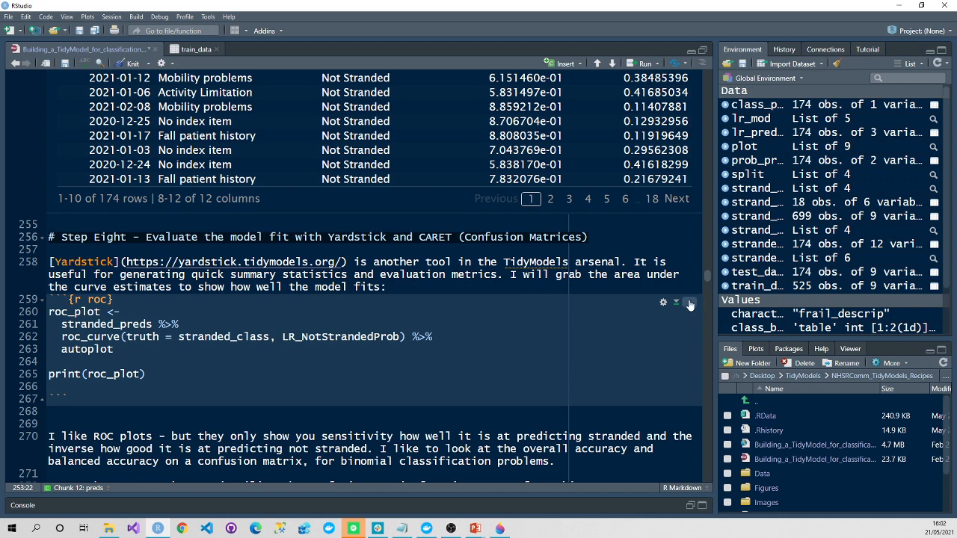
Step: Run the roc chunk for roc_plot, highlighting truth stranded_class and LR_NotStrandedProb arguments
click(690, 302)
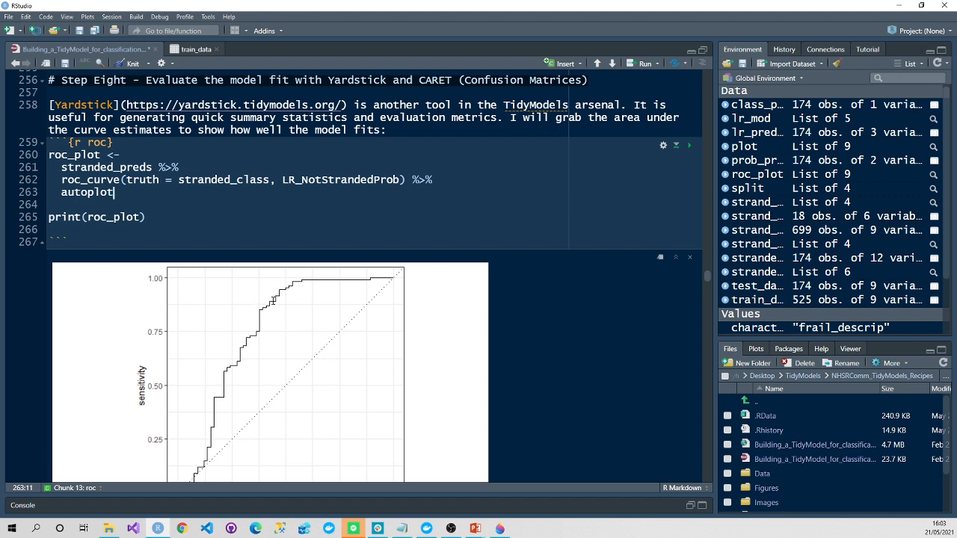
mouse_move(269, 303)
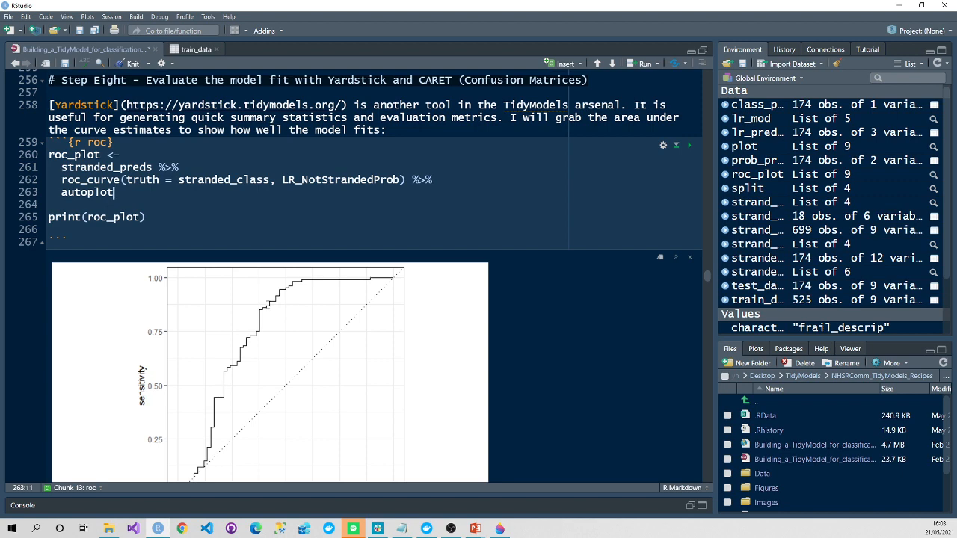
mouse_move(444, 278)
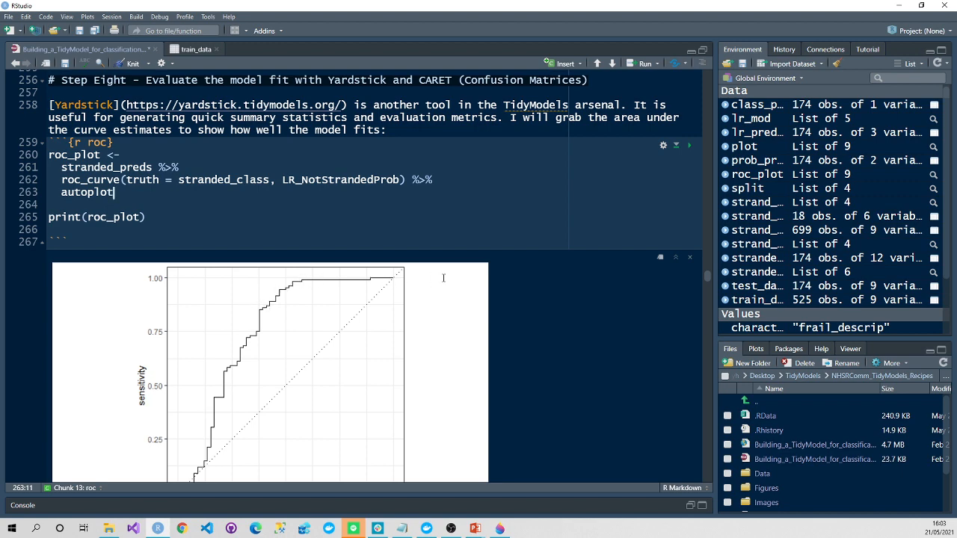
scroll(down, 3)
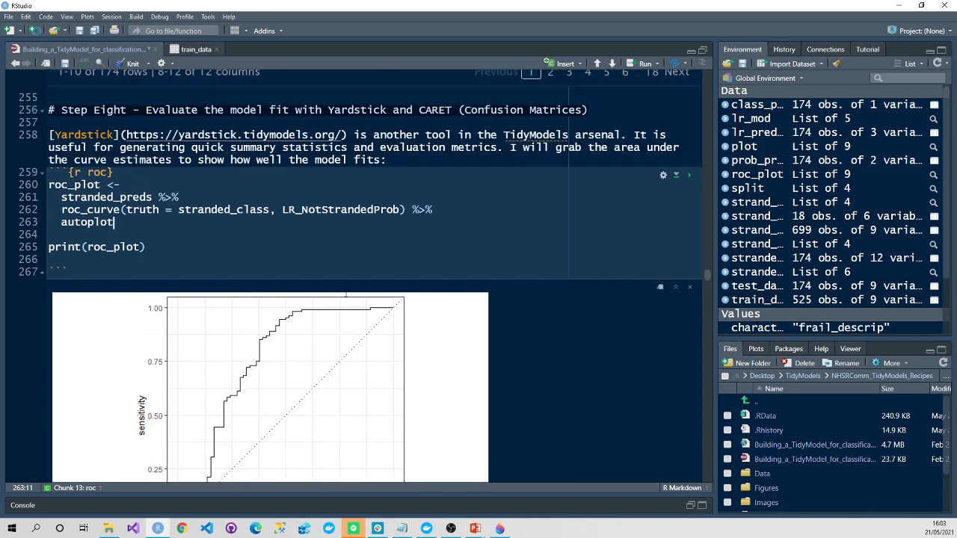
scroll(down, 3)
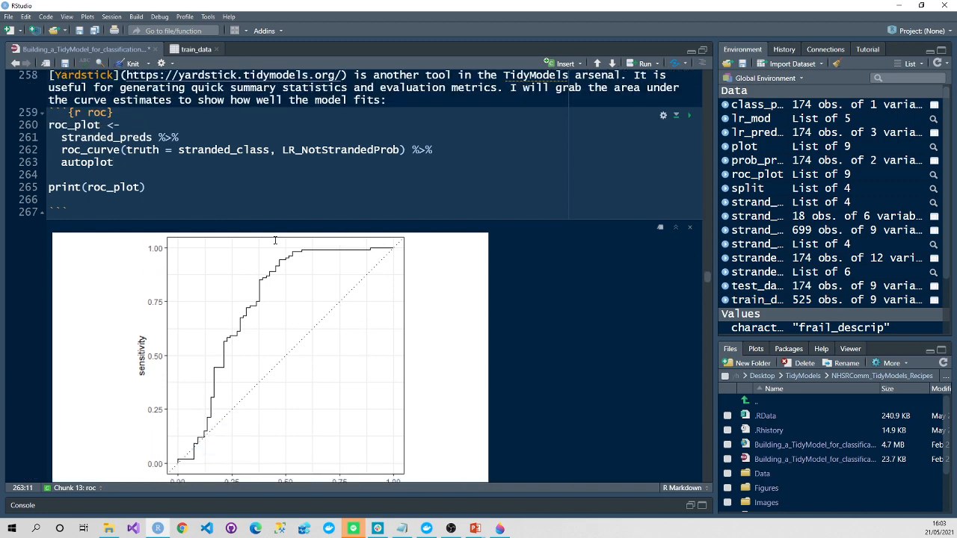
scroll(down, 3)
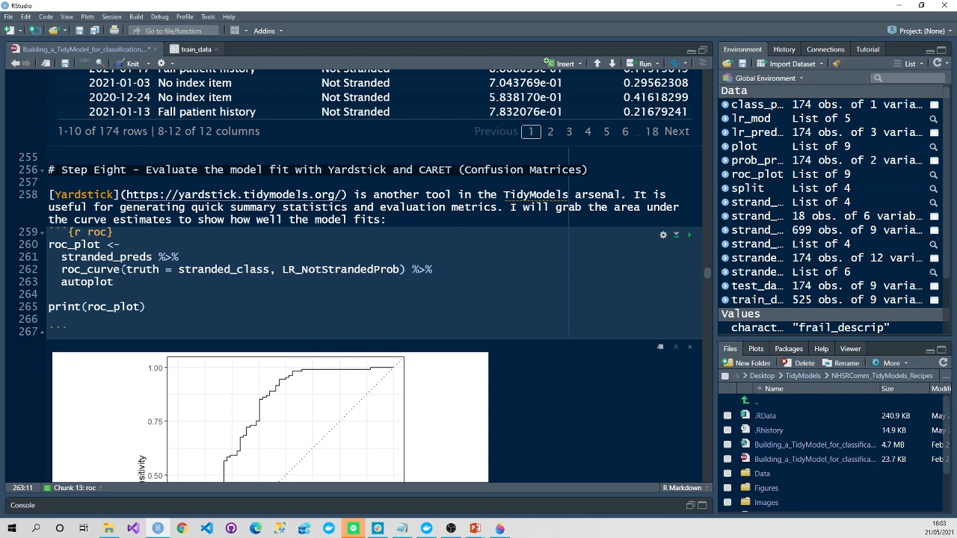
double_click(90, 269)
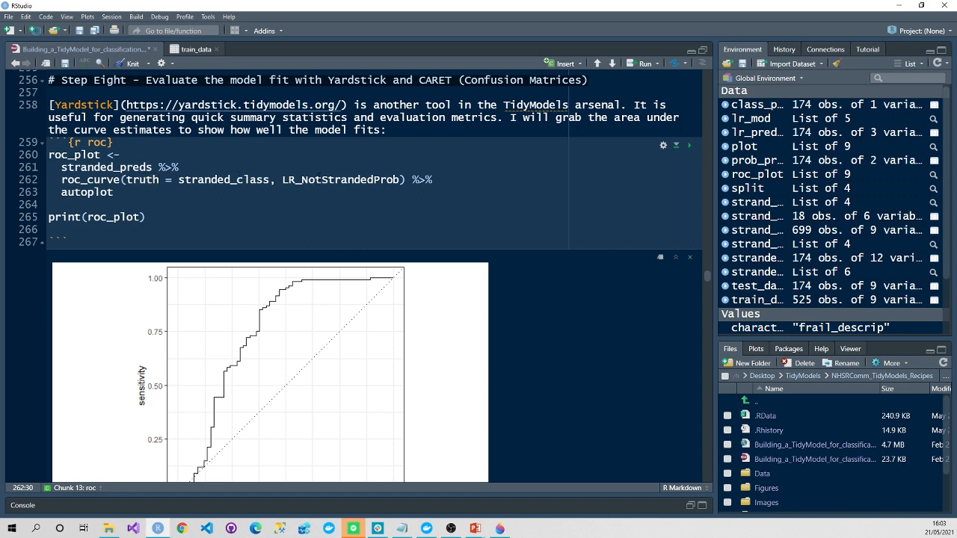
double_click(341, 179)
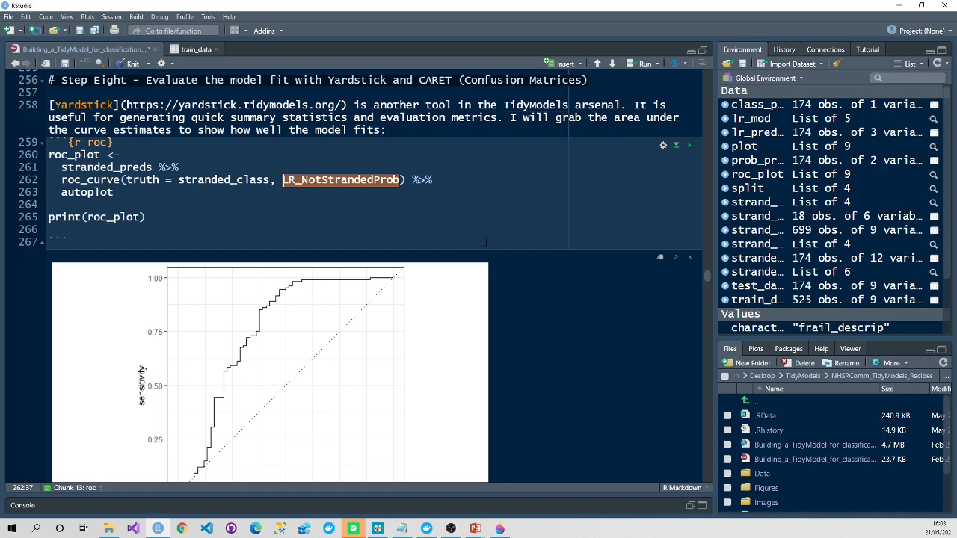
scroll(down, 3)
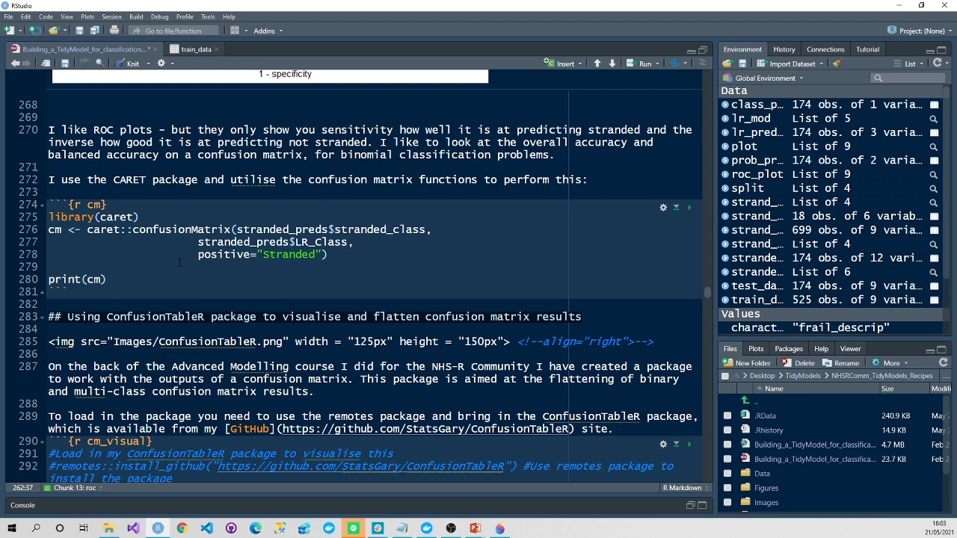
mouse_move(689, 207)
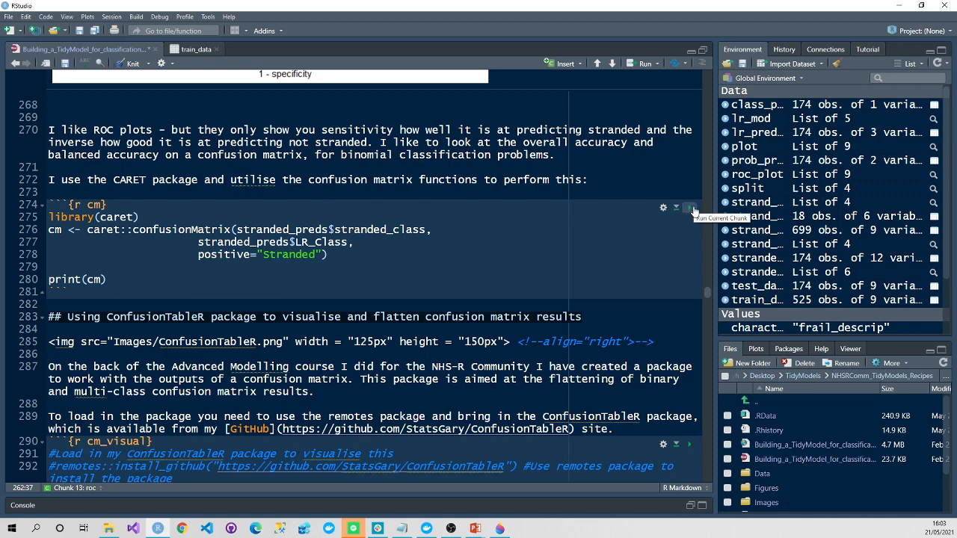
Step: Run caret's confusionMatrix and highlight specificity 0.7518 and balanced accuracy 0.8456
click(689, 207)
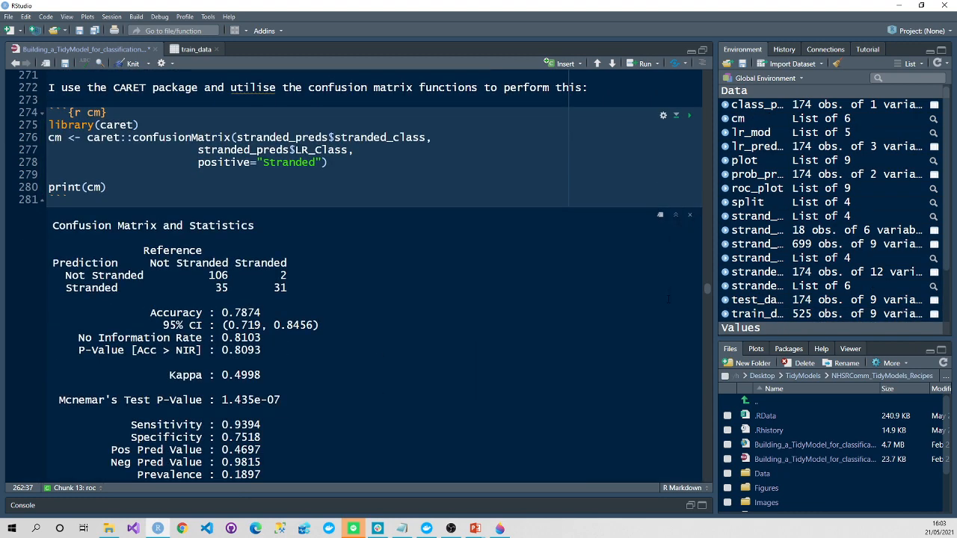
scroll(down, 3)
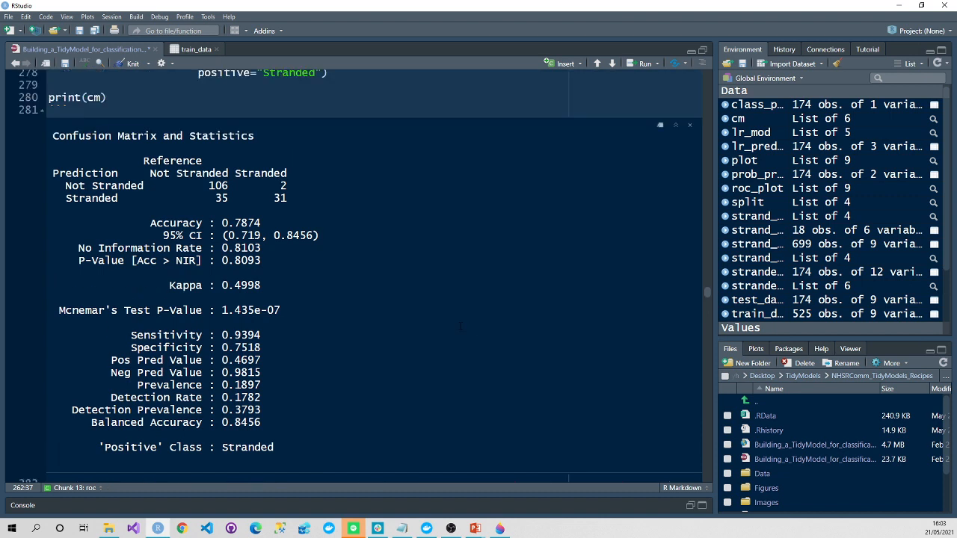
double_click(240, 222)
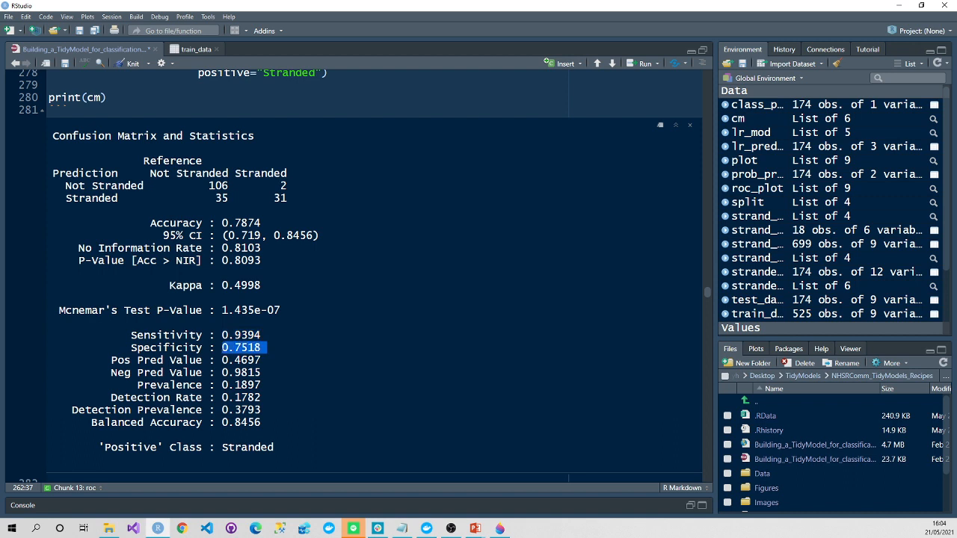
double_click(245, 422)
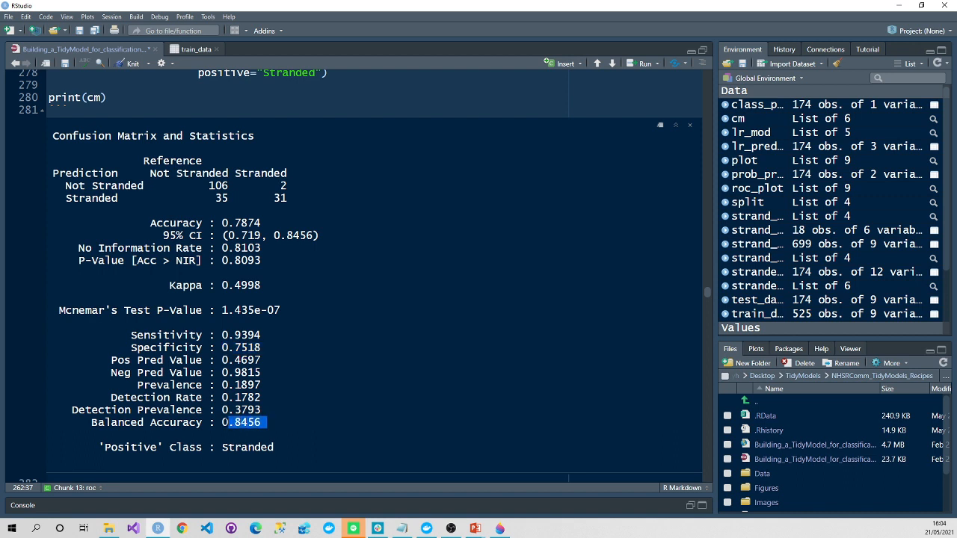
double_click(241, 347)
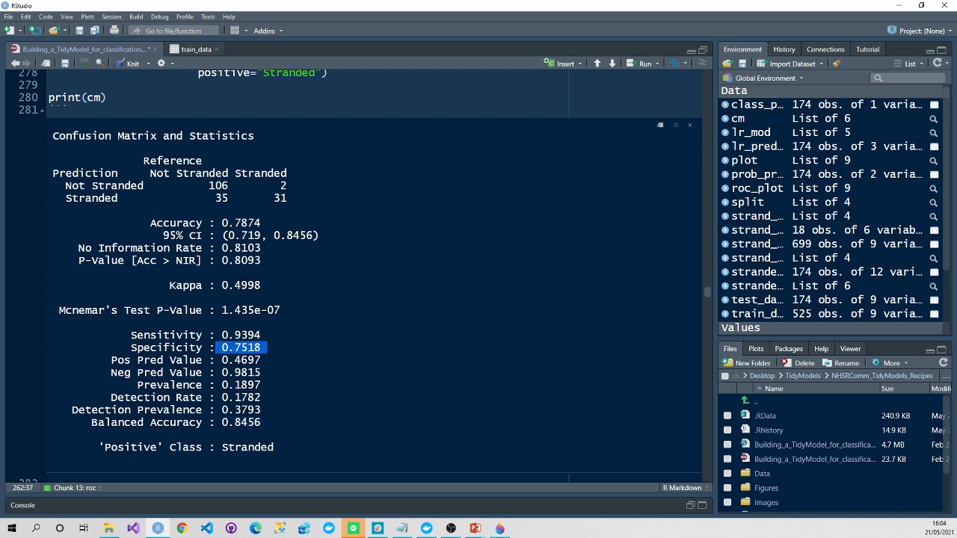
scroll(down, 3)
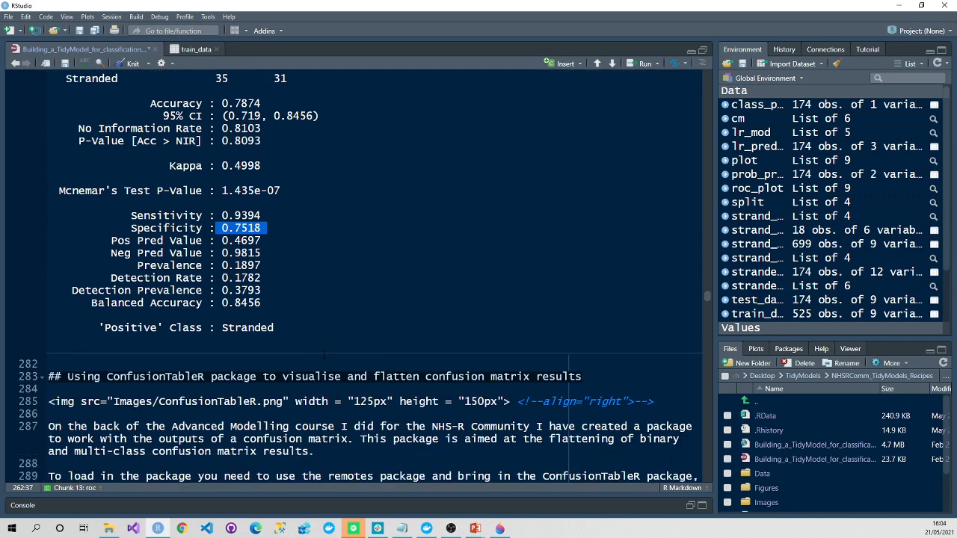
scroll(down, 3)
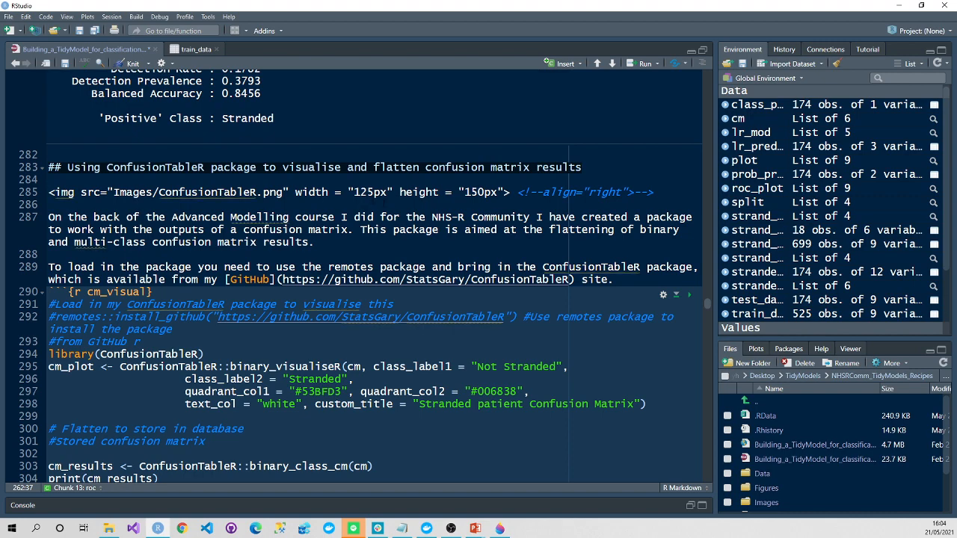
mouse_move(690, 295)
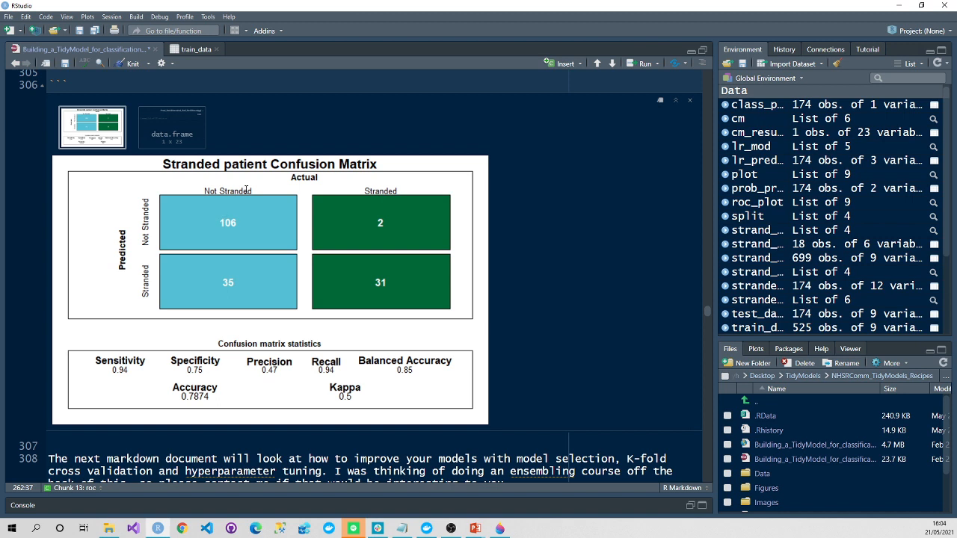
mouse_move(288, 246)
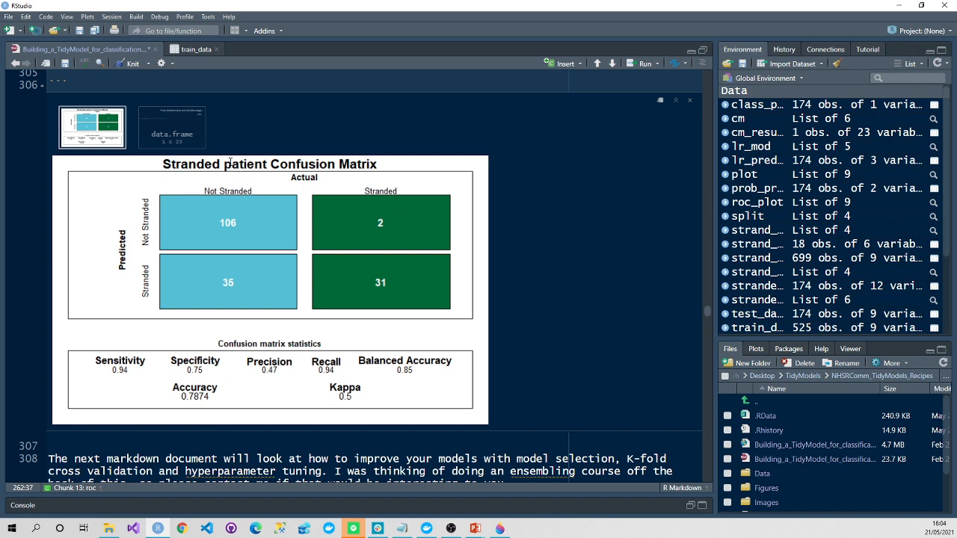
mouse_move(190, 122)
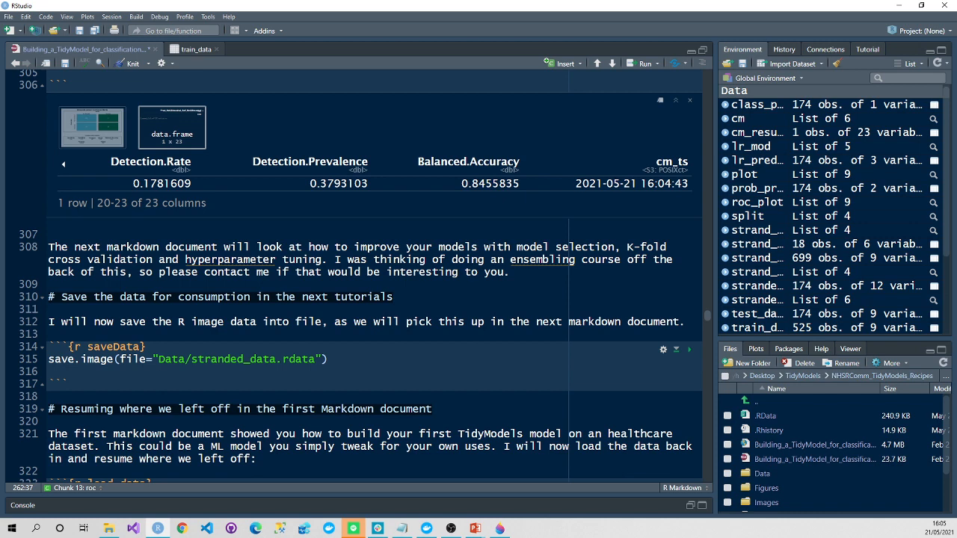
Step: Highlight the timestamp in the flattened 23-column cm_results table
double_click(630, 183)
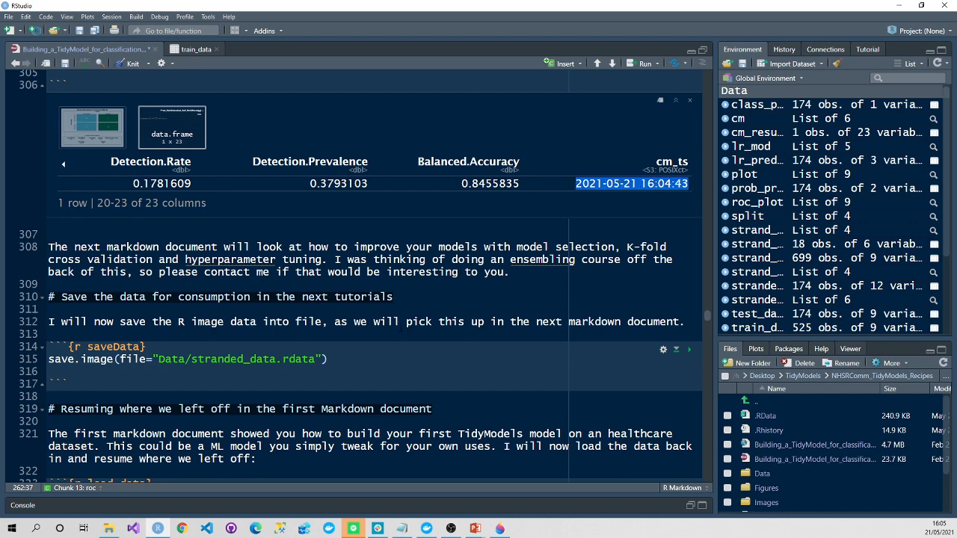